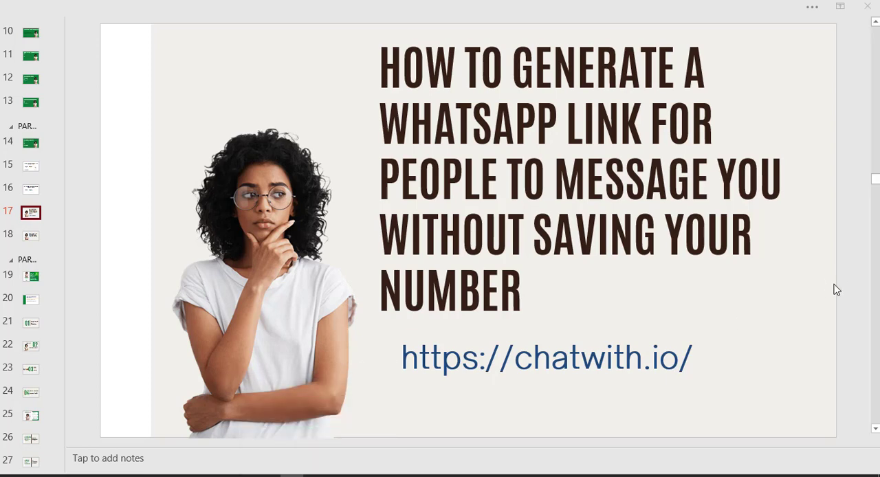
pyautogui.moveTo(847, 308)
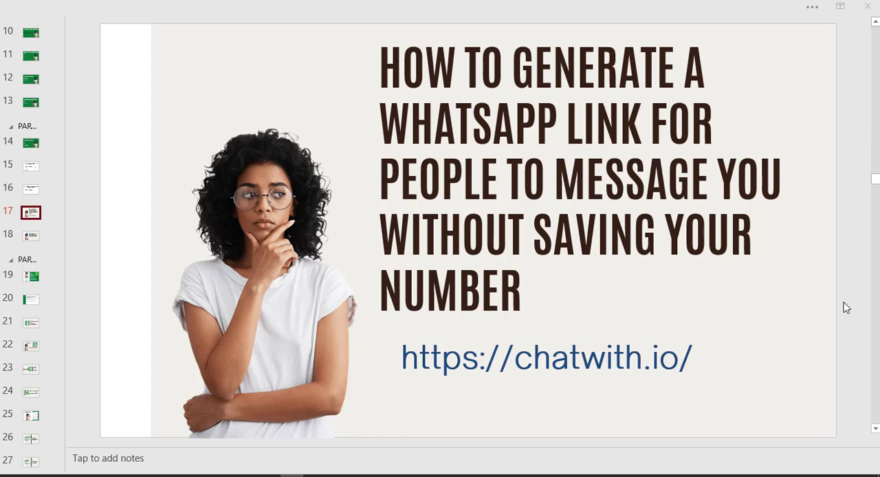
pyautogui.moveTo(645, 348)
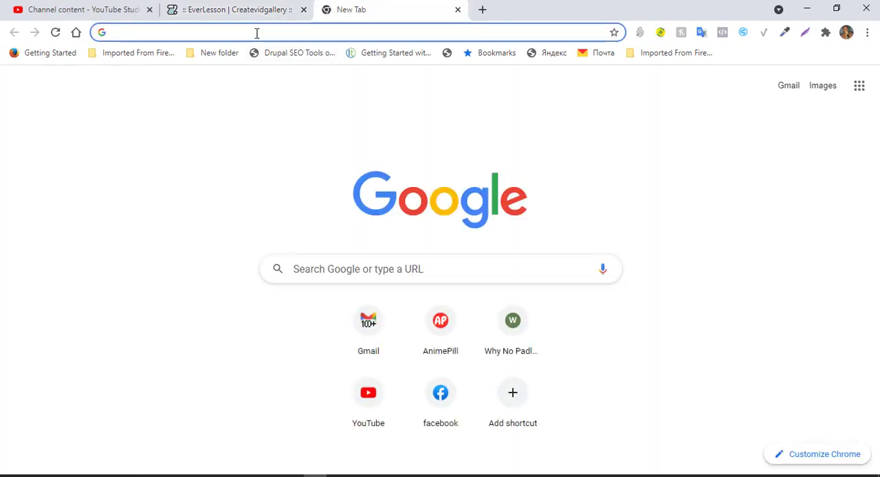
# Search Google for 'whatsapp link generator', passing the 'I'm not a robot' reCAPTCHA check.
pyautogui.click(275, 32)
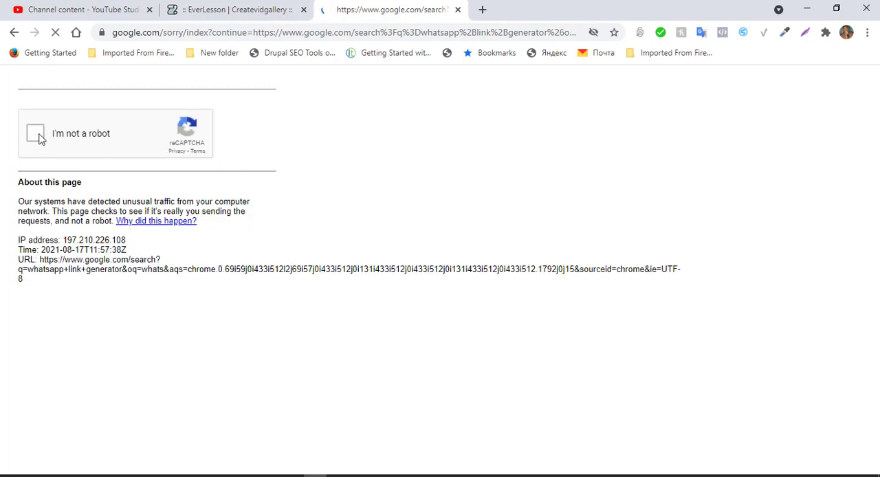
pyautogui.click(36, 133)
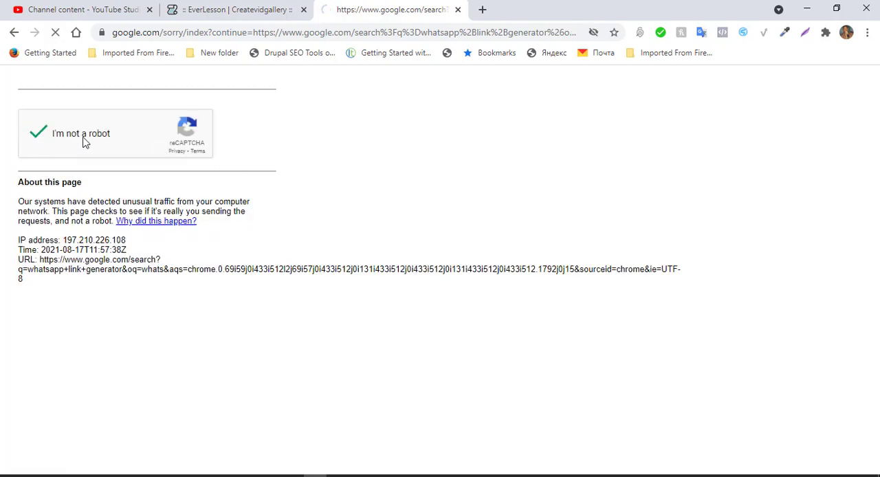
pyautogui.click(38, 132)
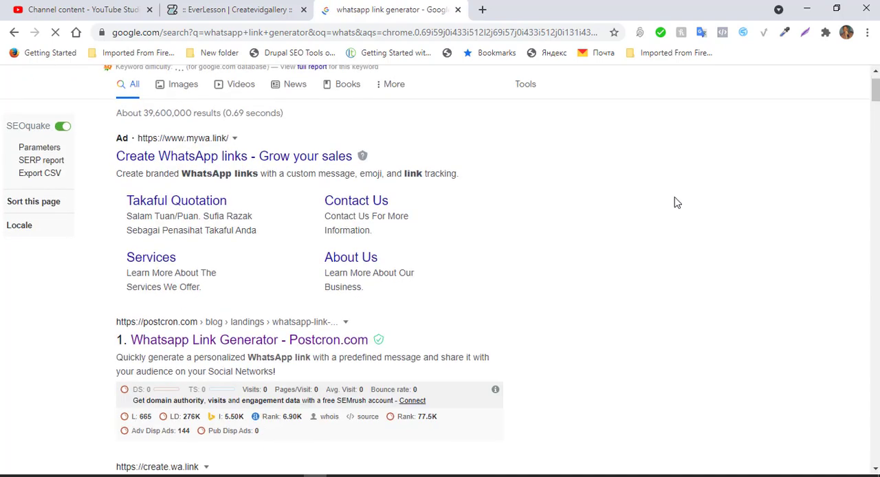
# Scroll the search results down to the chatwith.io WhatsApp Link Shortener listing.
pyautogui.scroll(-3)
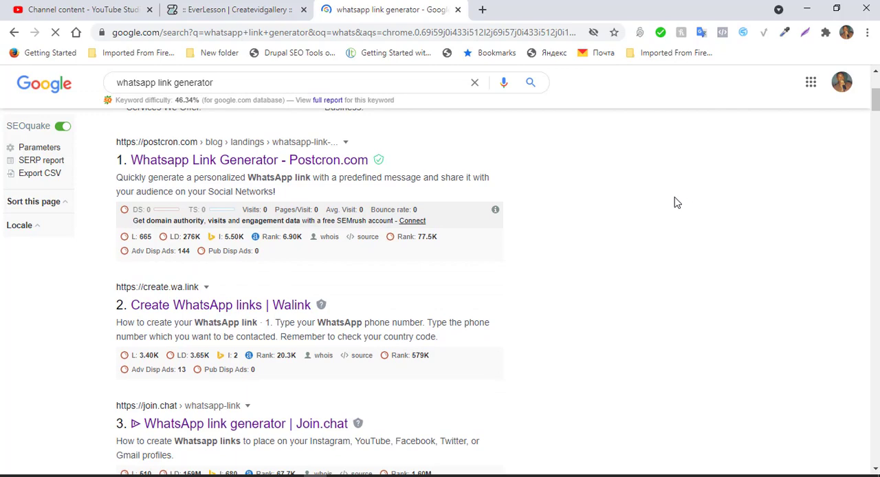
pyautogui.scroll(-3)
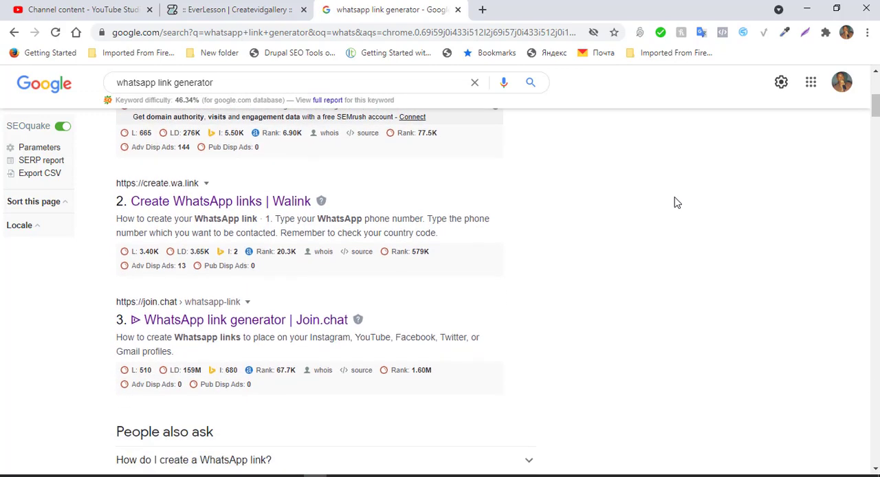
pyautogui.scroll(-3)
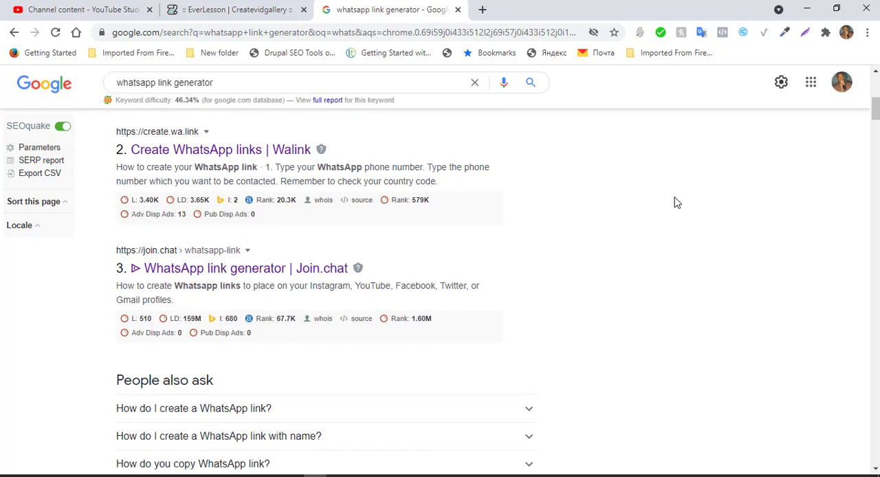
pyautogui.scroll(-3)
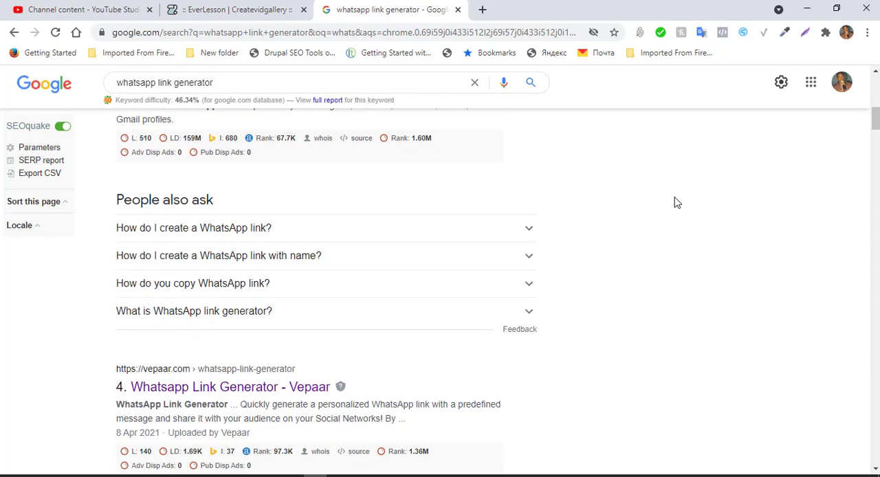
pyautogui.scroll(-3)
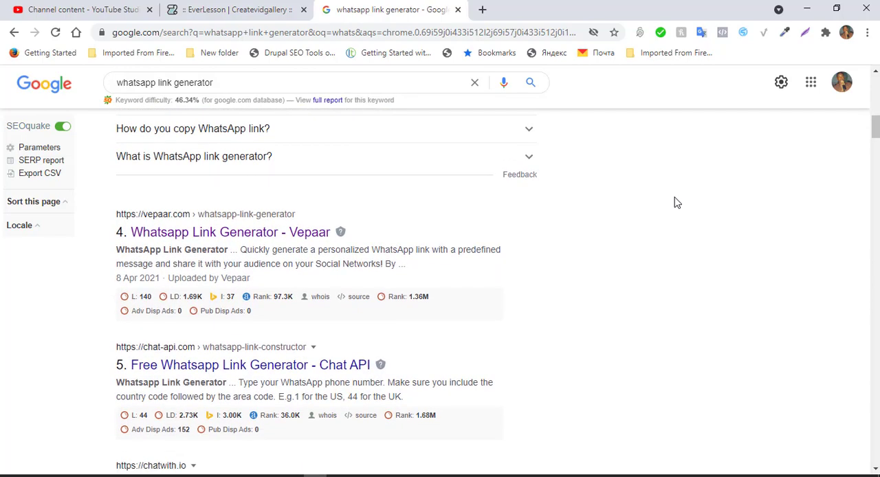
pyautogui.scroll(-3)
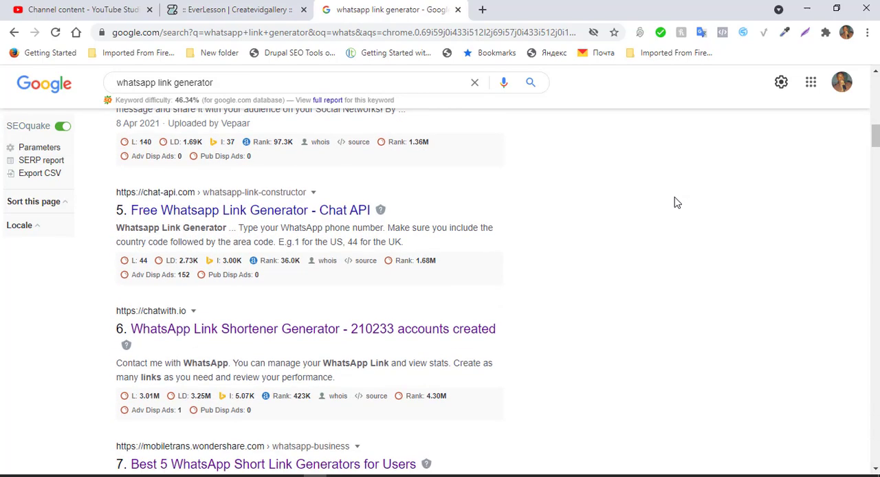
pyautogui.scroll(-3)
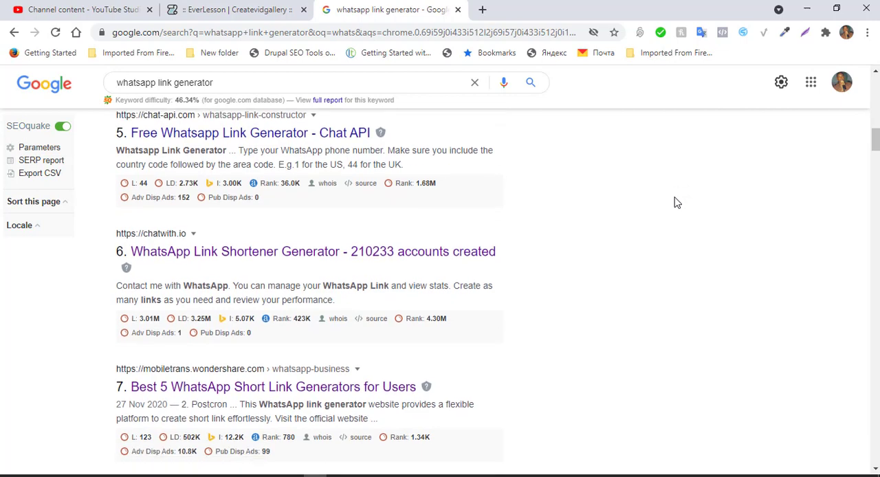
pyautogui.scroll(-3)
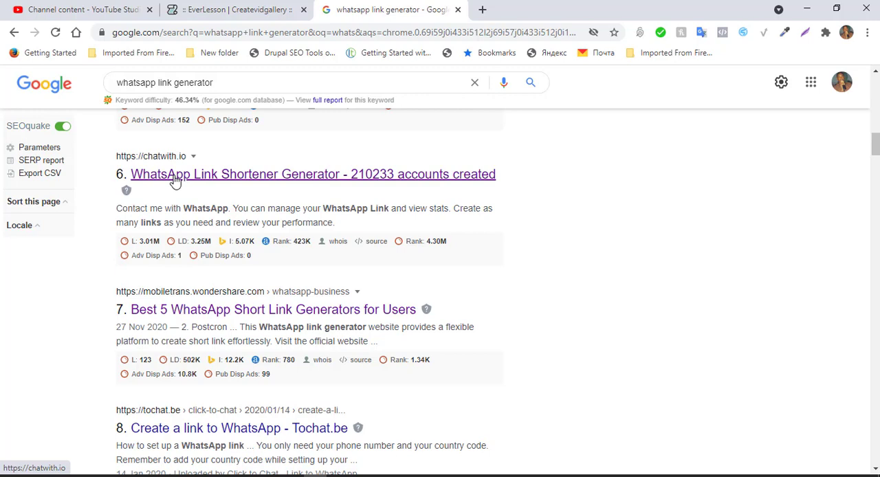
# Open the chatwith.io result and browse its homepage sections, ending at the 'Create your link here' form.
pyautogui.click(313, 174)
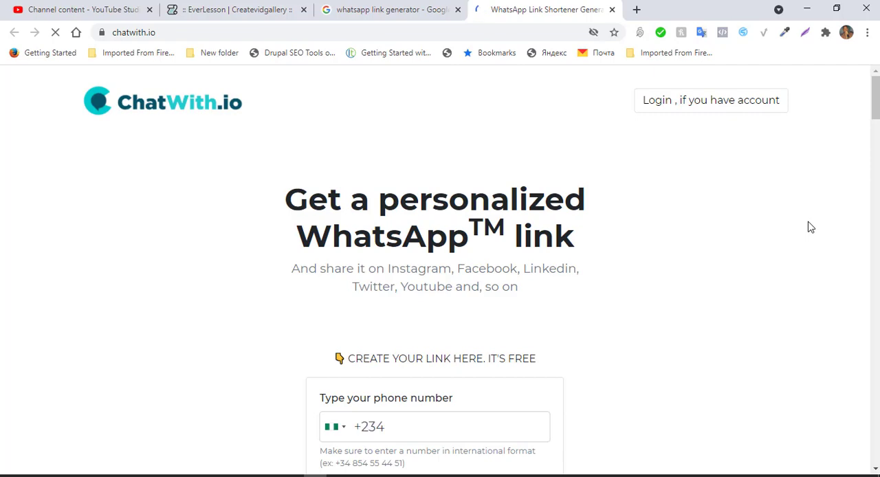
pyautogui.scroll(-3)
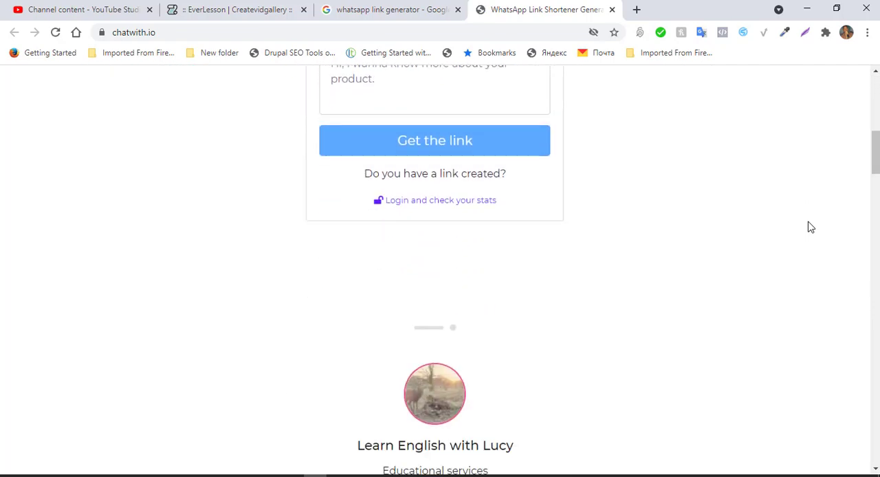
pyautogui.scroll(-3)
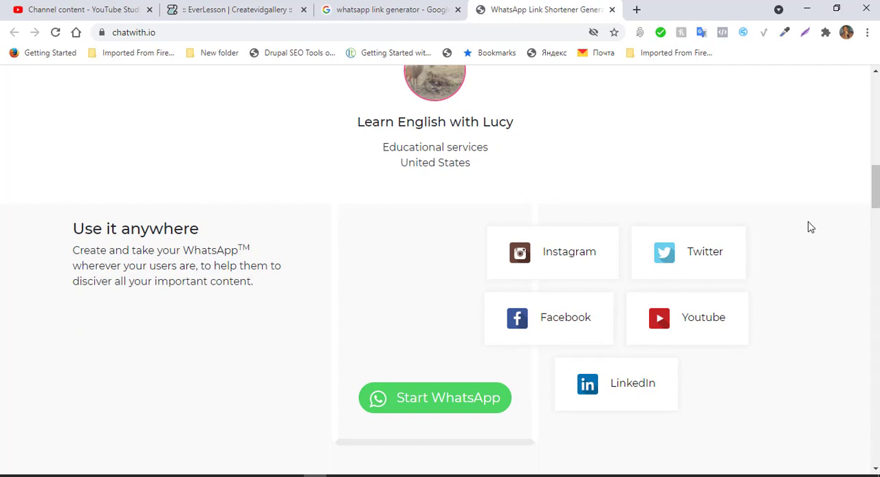
pyautogui.scroll(-3)
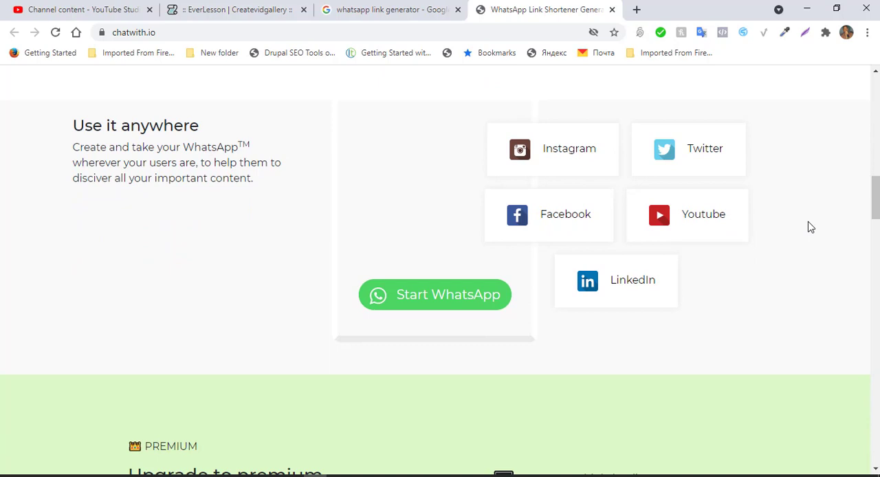
pyautogui.scroll(-3)
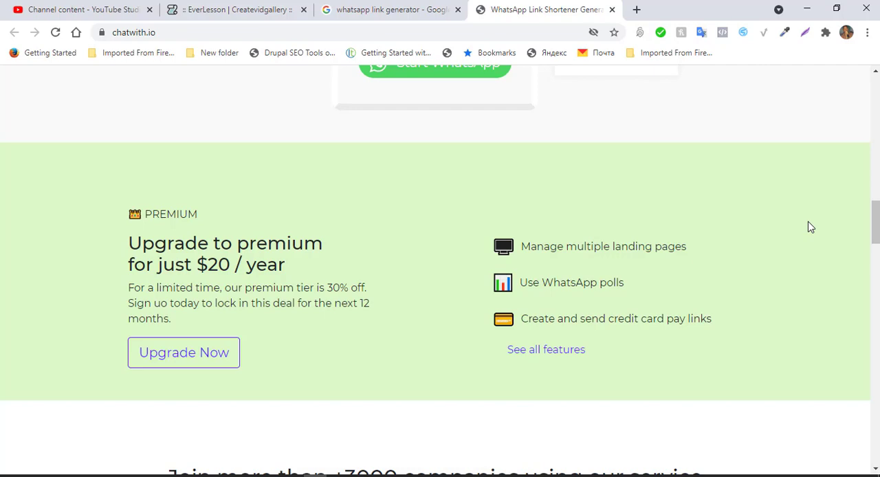
pyautogui.scroll(-3)
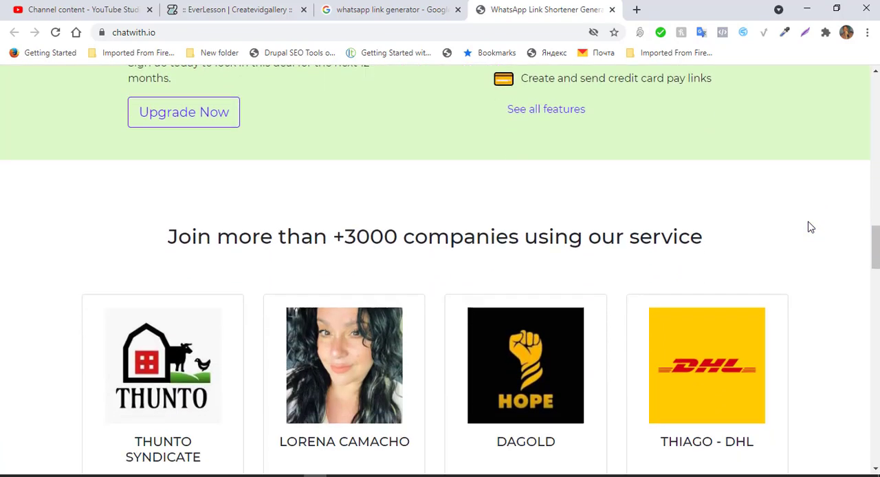
pyautogui.scroll(-3)
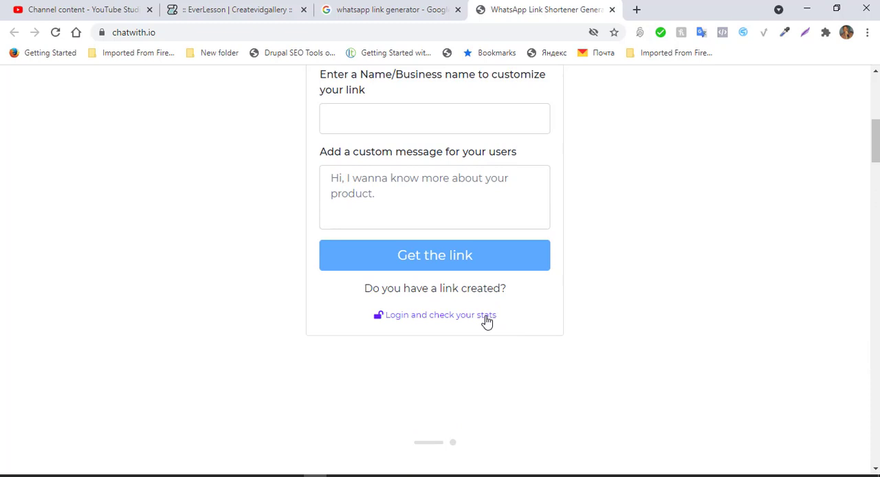
pyautogui.moveTo(700, 253)
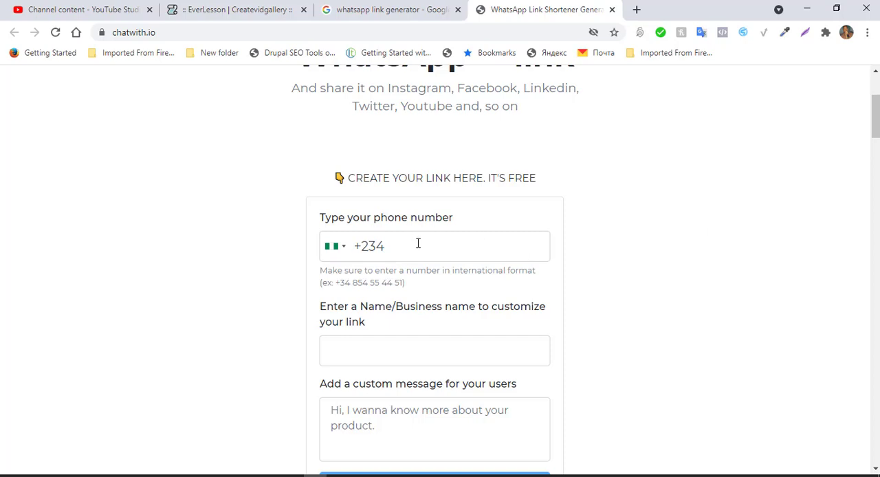
pyautogui.click(417, 246)
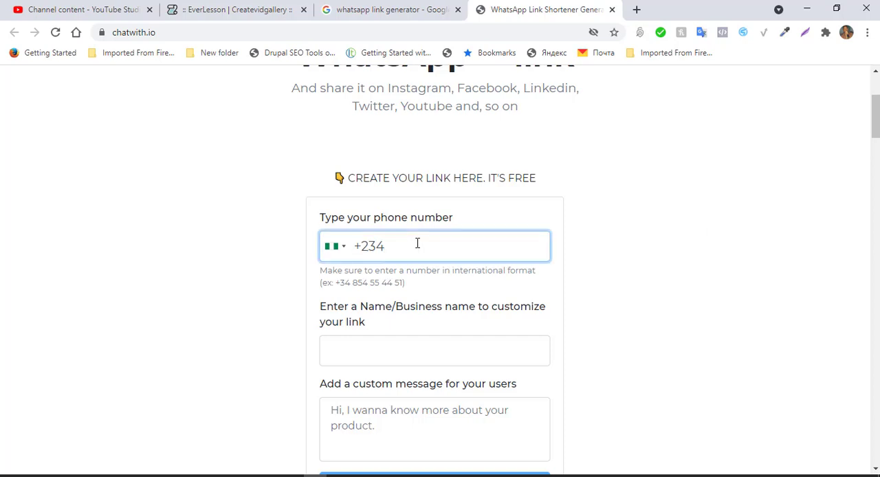
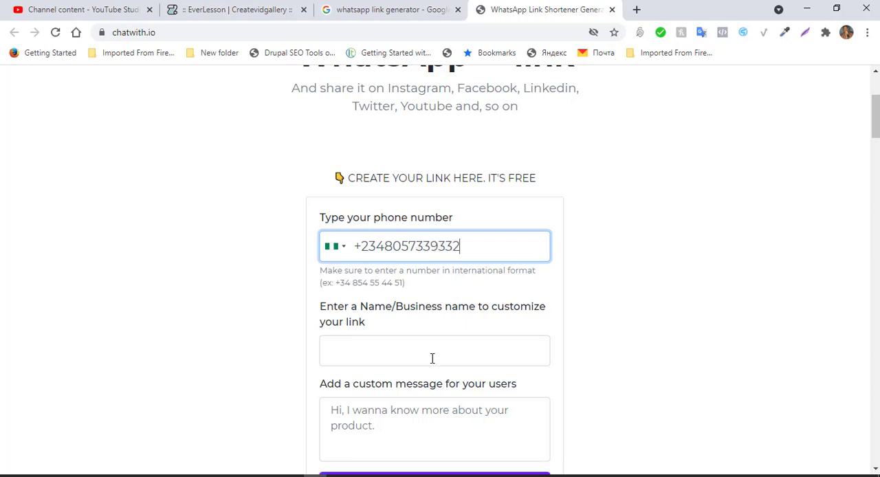
# Enter 'Forex Mentor' as the name or business for the link.
pyautogui.click(435, 350)
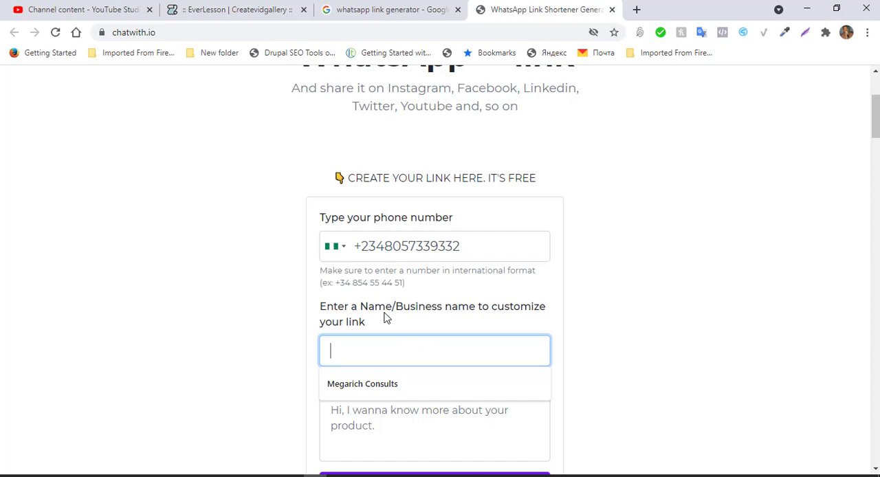
pyautogui.moveTo(376, 354)
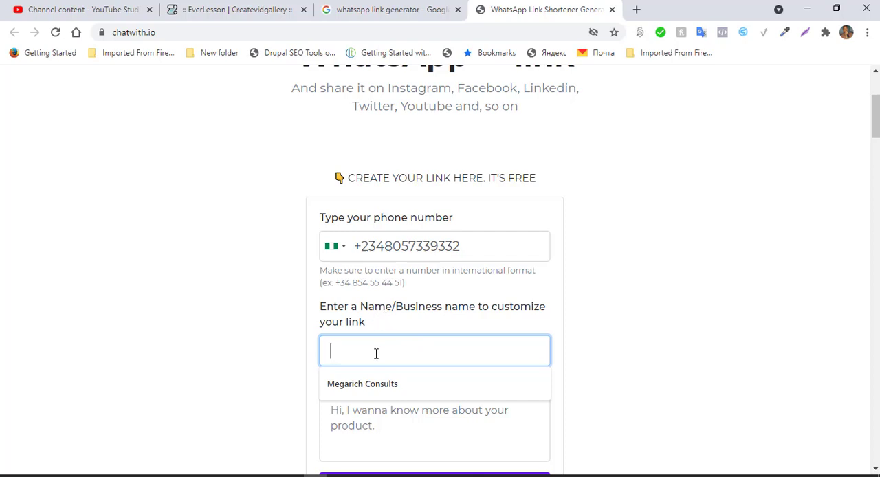
pyautogui.write('Forex')
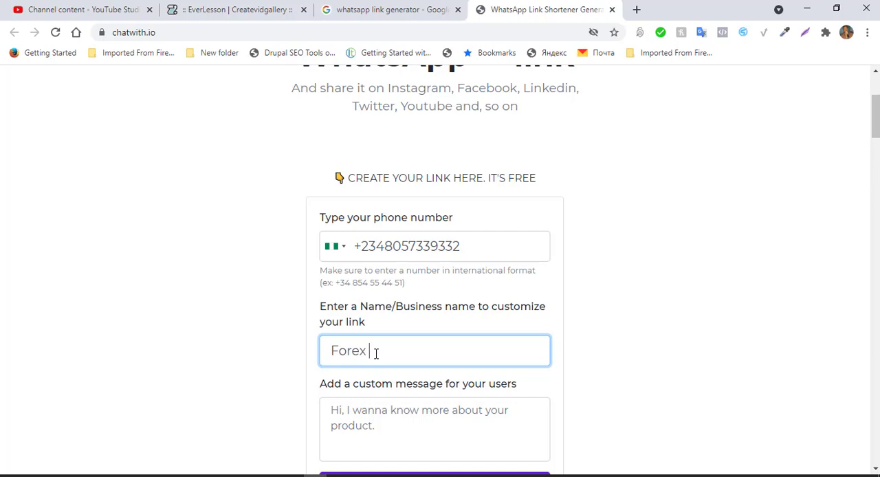
pyautogui.write('Mentor')
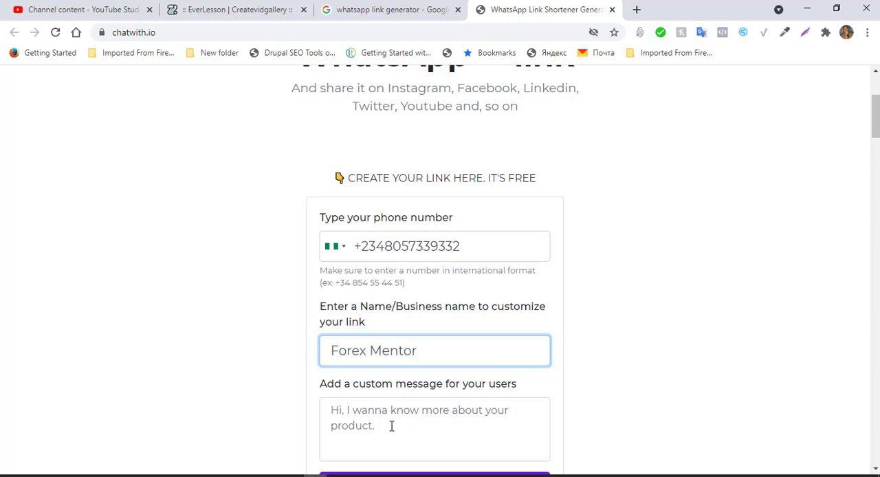
# Write the custom message asking to know more about the forex mentor coaching program.
pyautogui.click(435, 429)
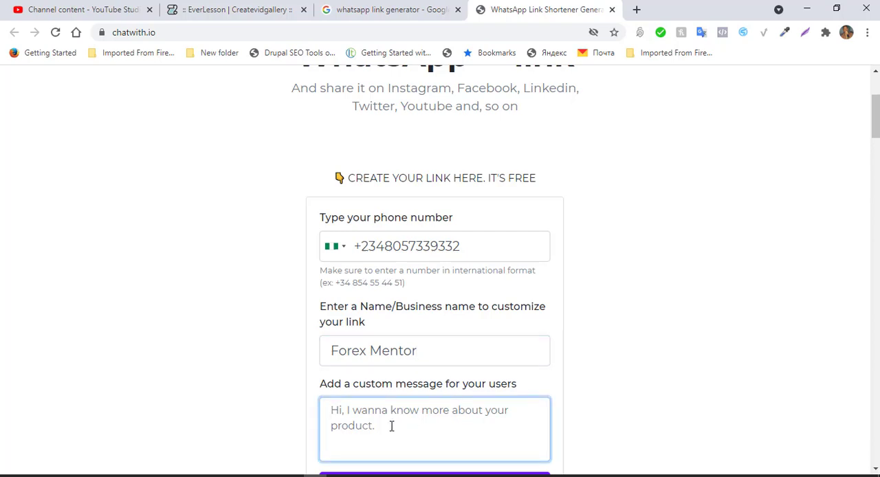
pyautogui.write('Hi, I would like t')
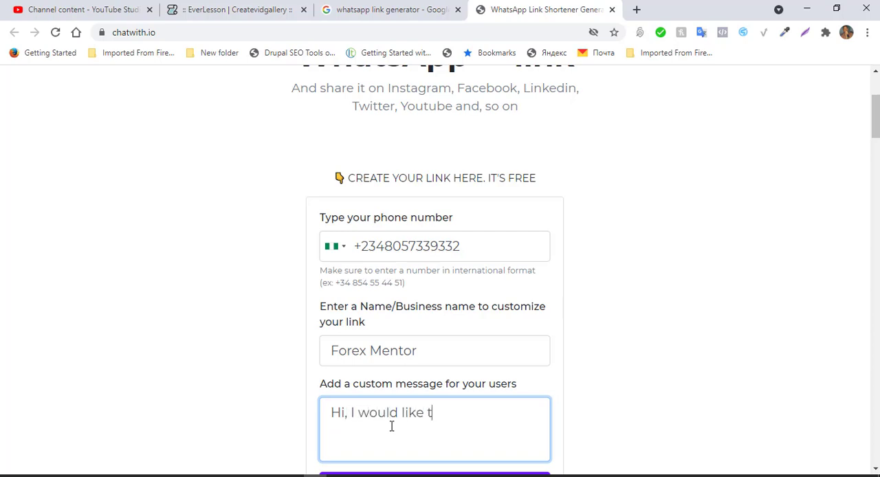
pyautogui.write('o know more about your fo')
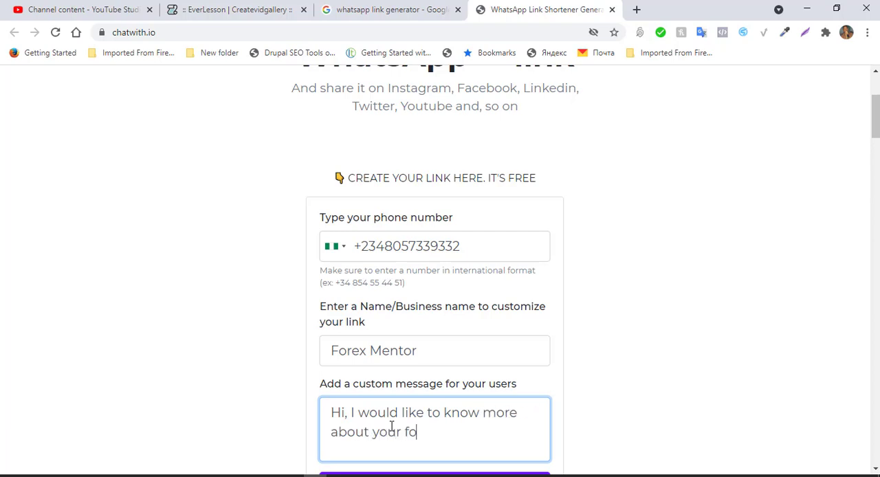
pyautogui.write('rex men')
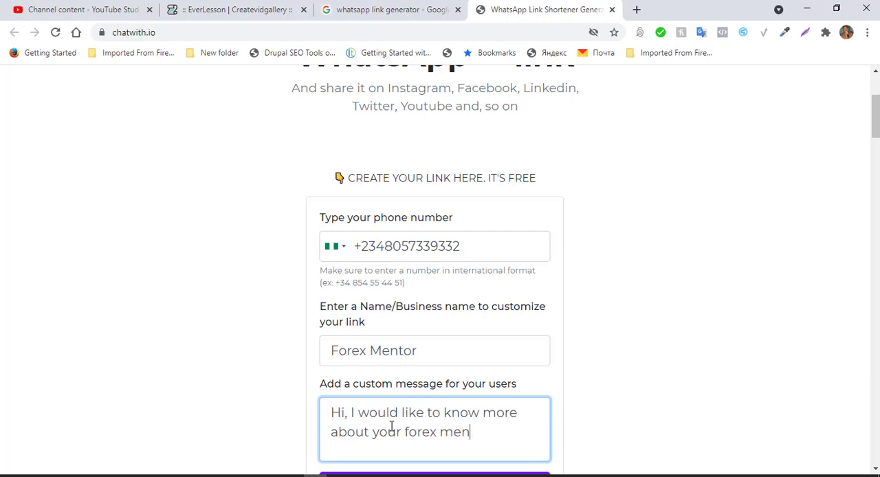
pyautogui.write('tor')
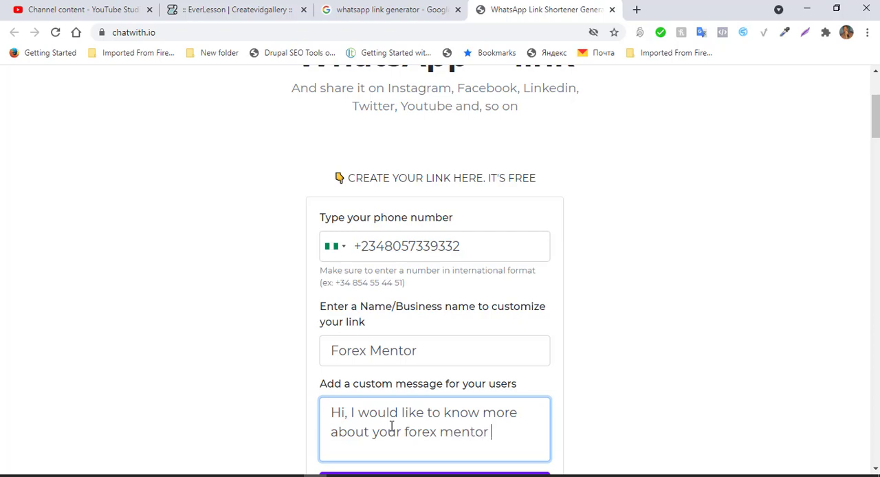
pyautogui.write('coaching')
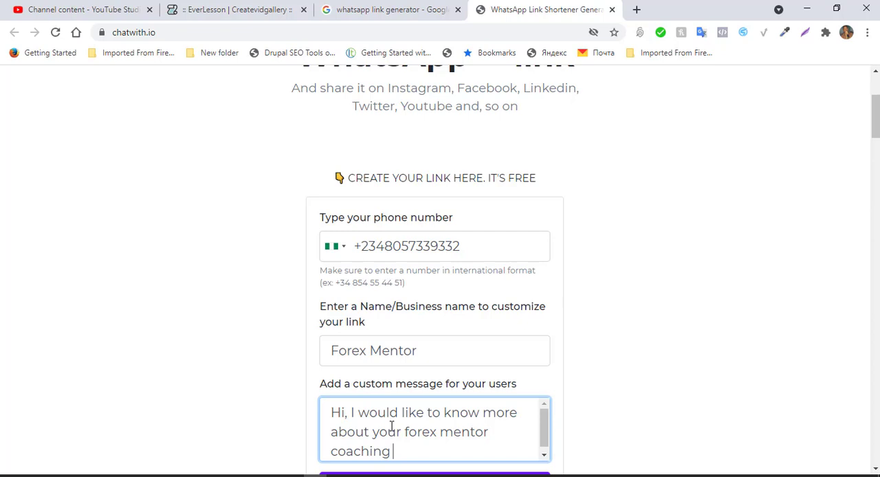
pyautogui.write('pro')
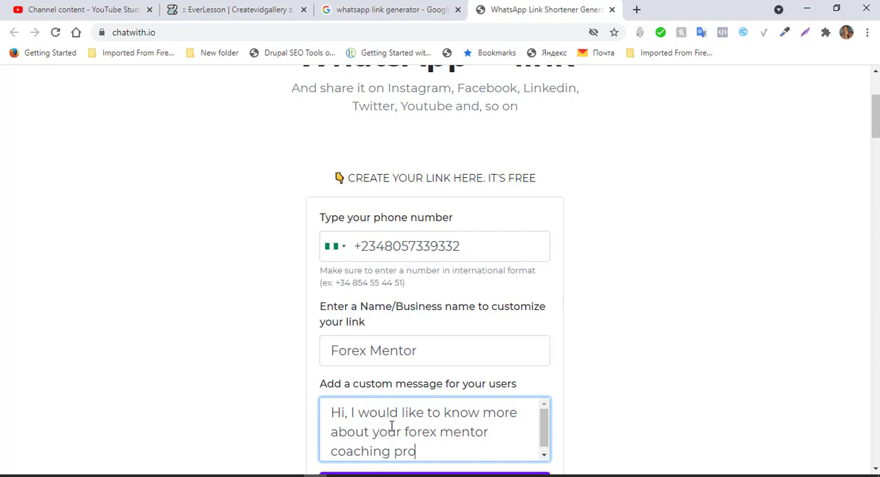
pyautogui.write('gram.')
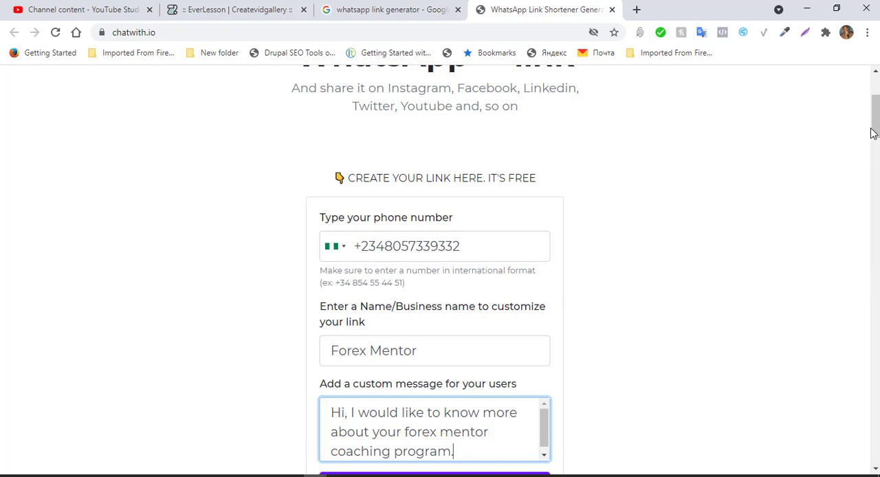
pyautogui.scroll(-3)
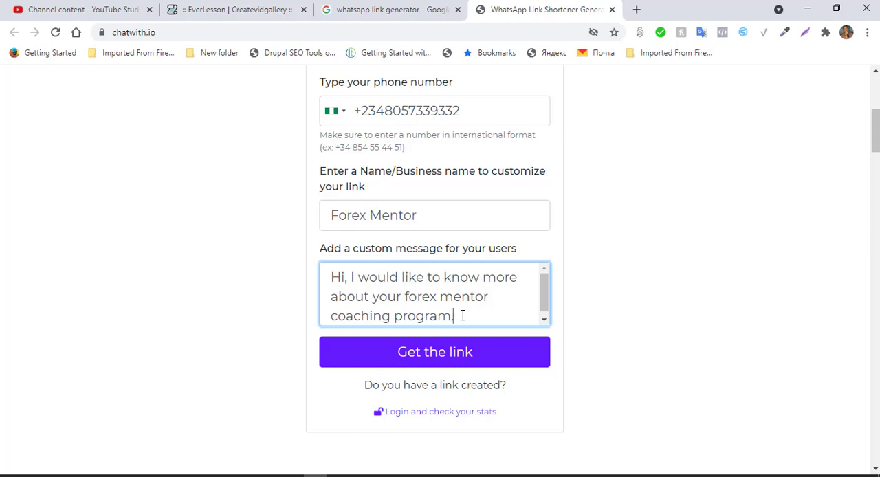
pyautogui.write('.')
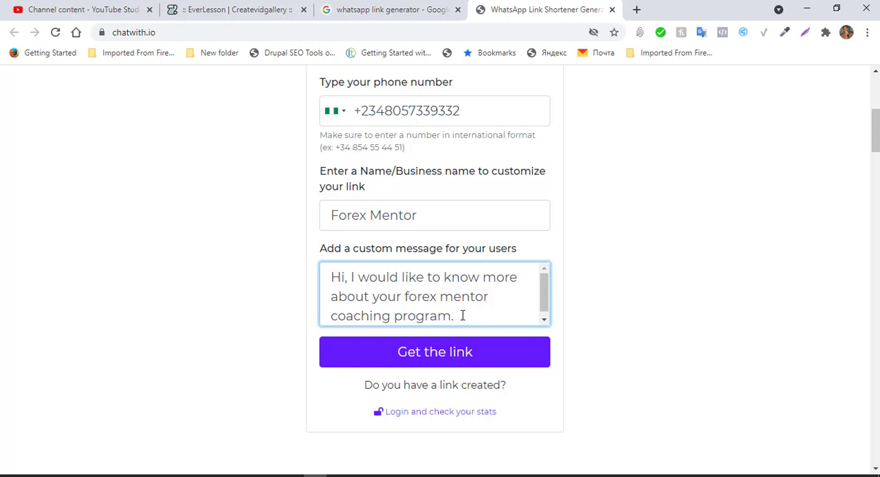
pyautogui.click(454, 315)
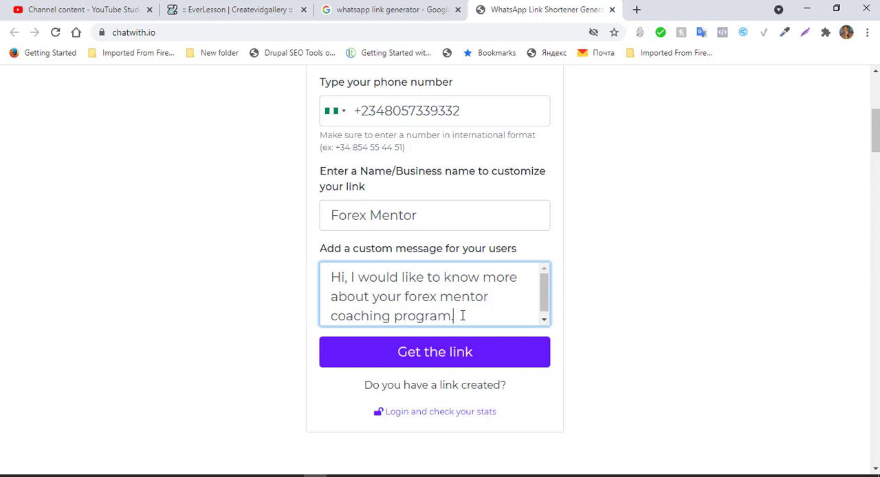
pyautogui.moveTo(683, 219)
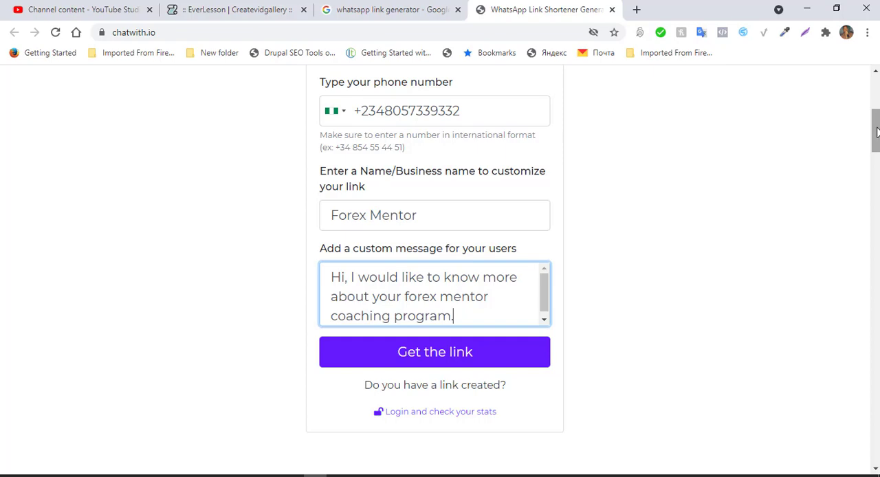
pyautogui.scroll(-3)
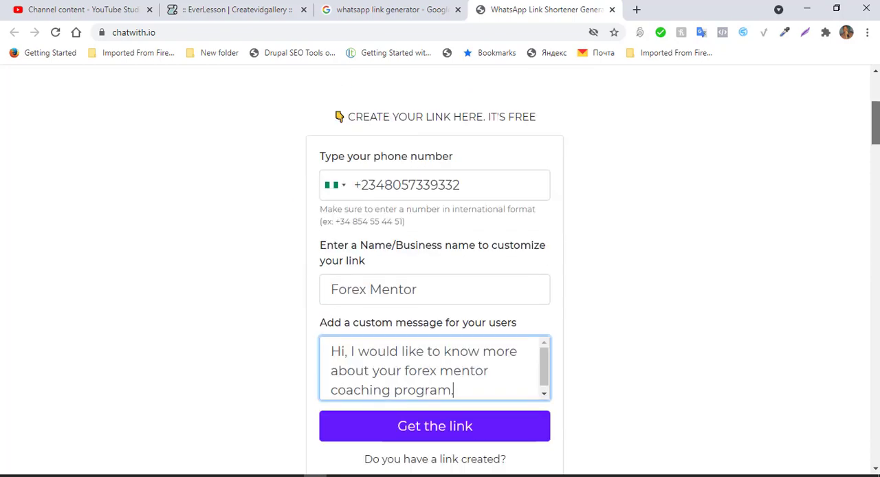
pyautogui.scroll(-3)
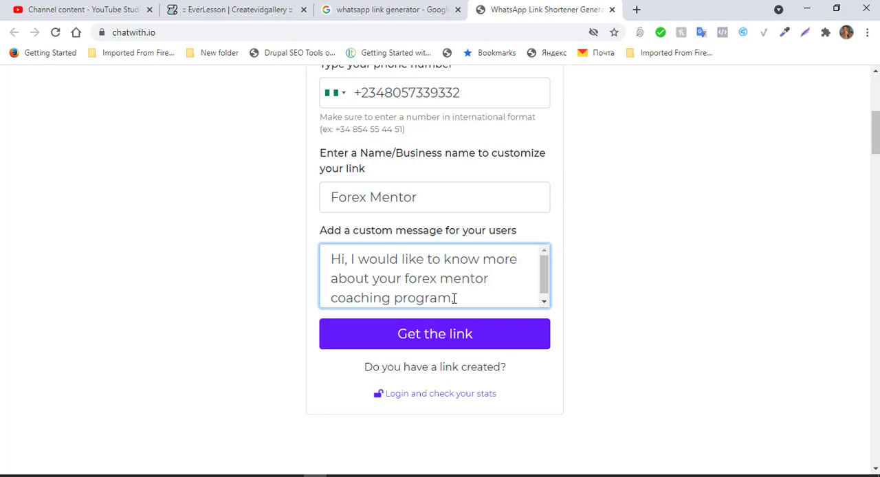
# Generate the forex-mentor link, then set the dashboard profile category to Education.
pyautogui.click(434, 333)
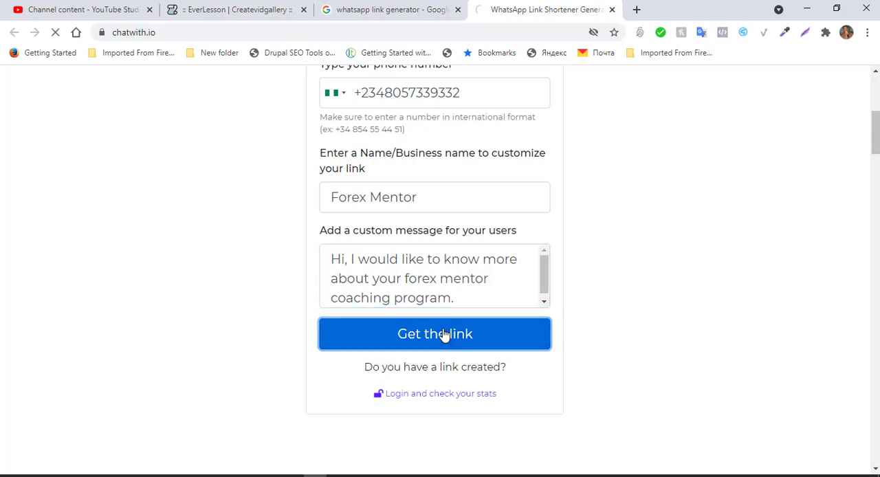
pyautogui.click(435, 334)
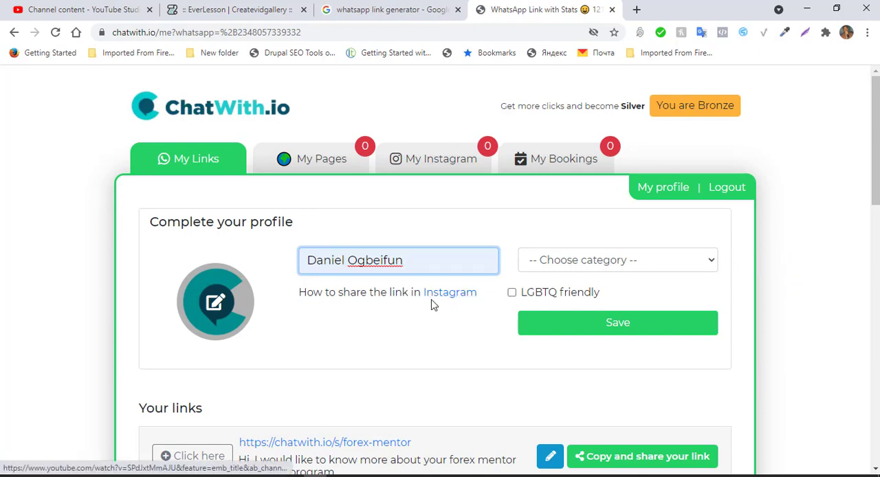
pyautogui.click(617, 260)
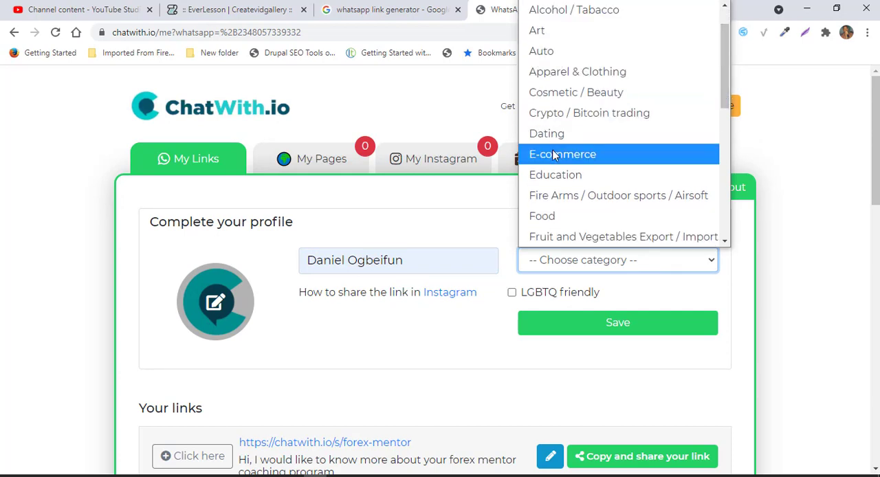
pyautogui.click(555, 175)
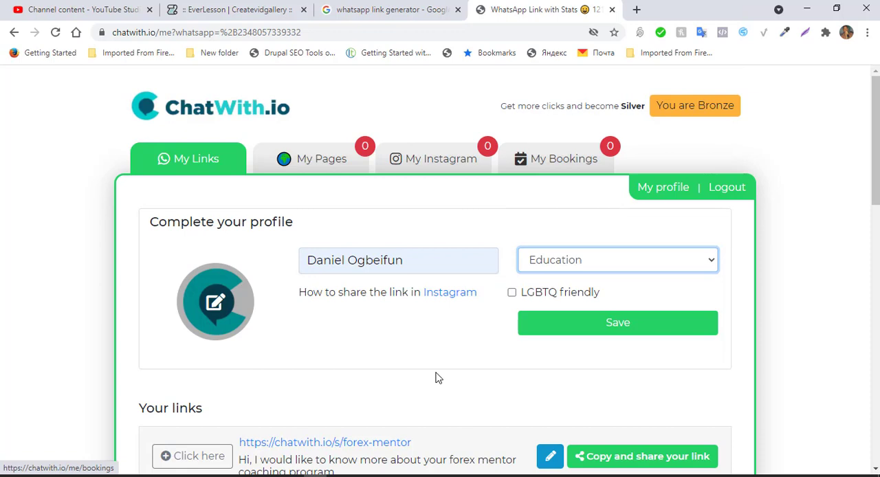
pyautogui.scroll(-3)
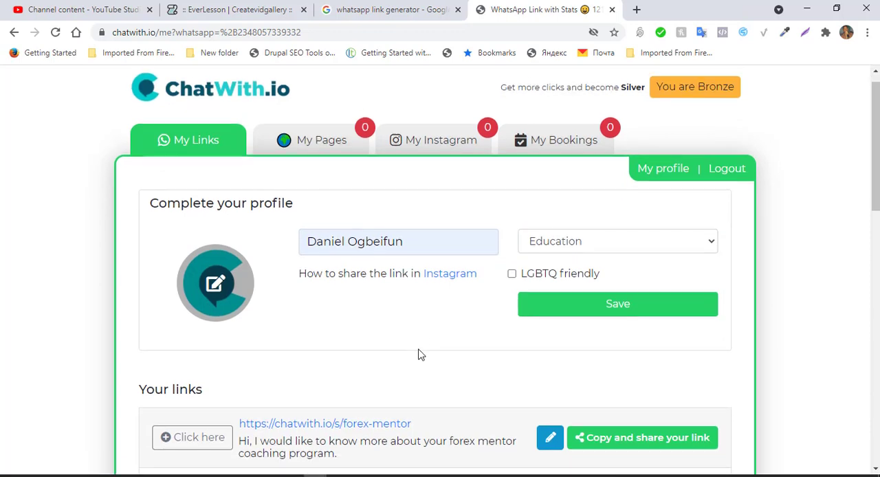
# Scroll down to the forex-mentor link in Your links, showing its creation date and clicks.
pyautogui.scroll(-3)
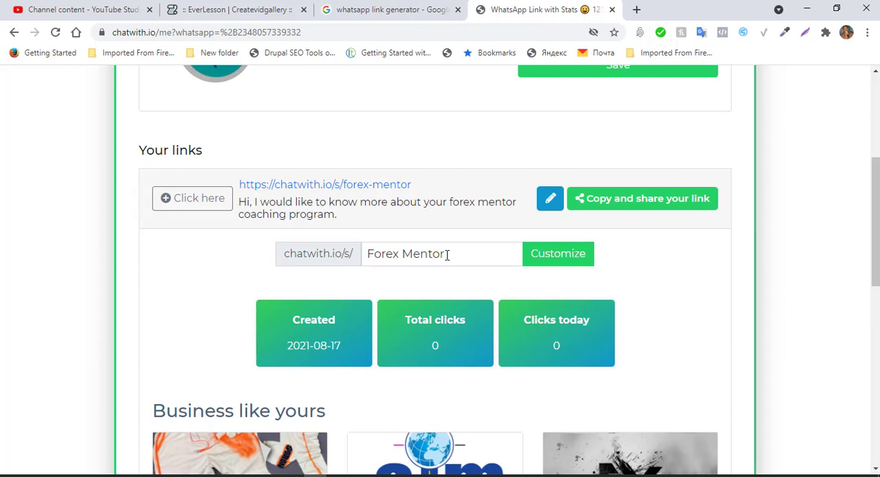
pyautogui.moveTo(598, 268)
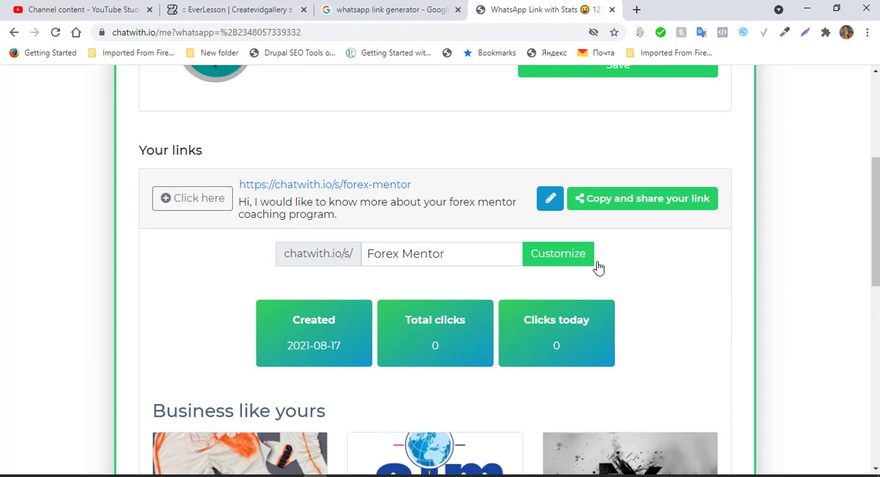
pyautogui.moveTo(588, 280)
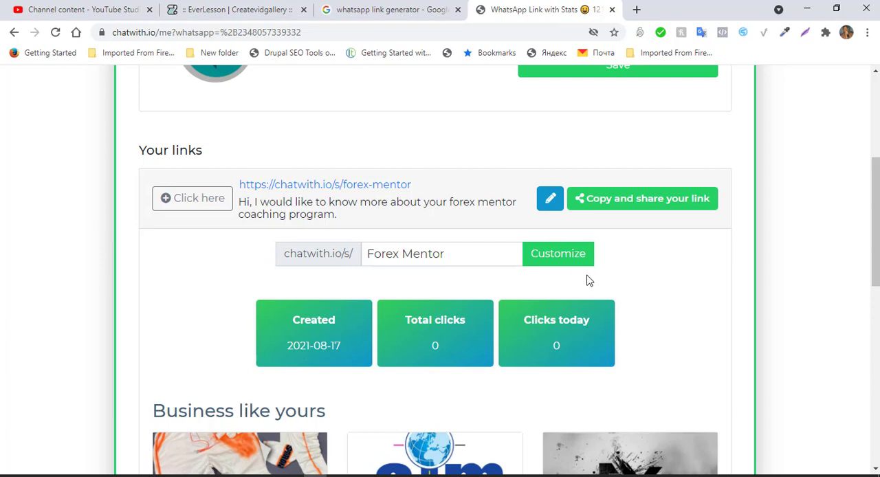
pyautogui.moveTo(346, 315)
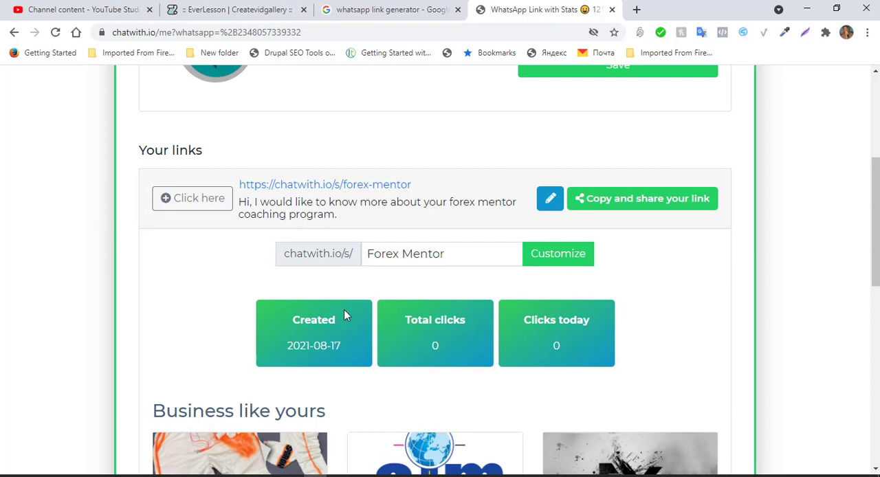
pyautogui.moveTo(655, 336)
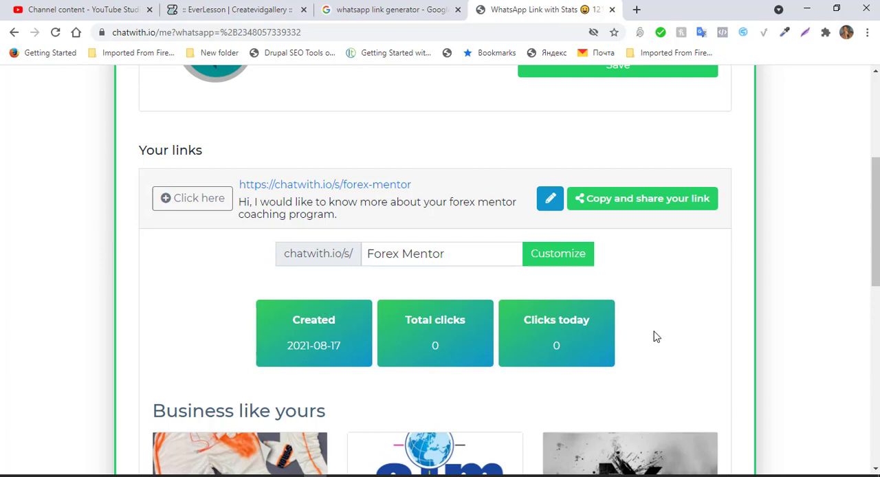
pyautogui.moveTo(429, 356)
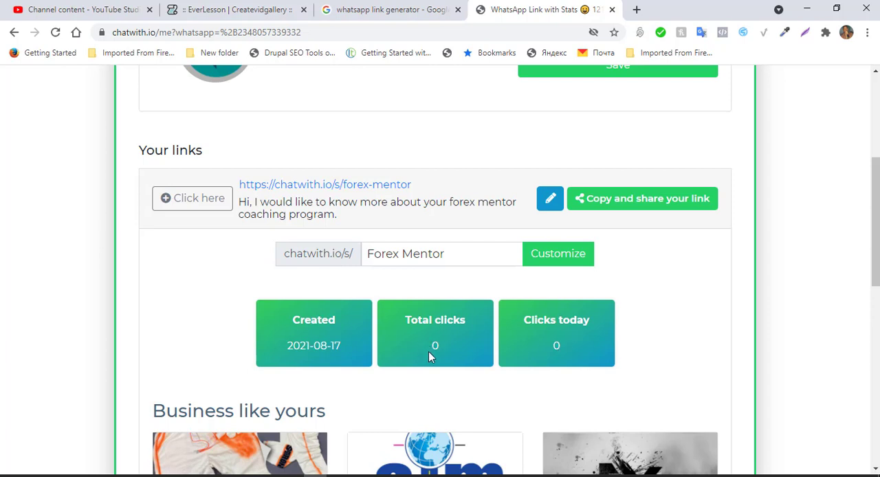
pyautogui.moveTo(628, 342)
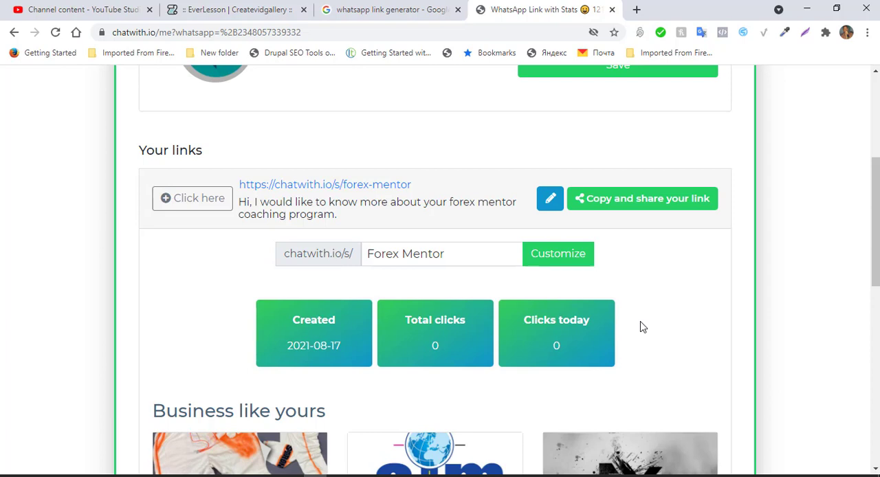
pyautogui.moveTo(198, 198)
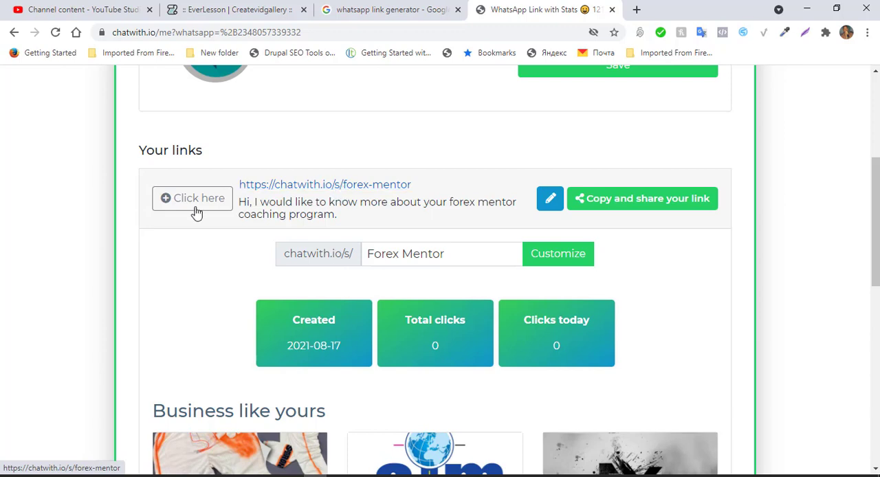
# Collapse the link stats, copy the forex-mentor short link, and dismiss the confirmation alert.
pyautogui.click(192, 198)
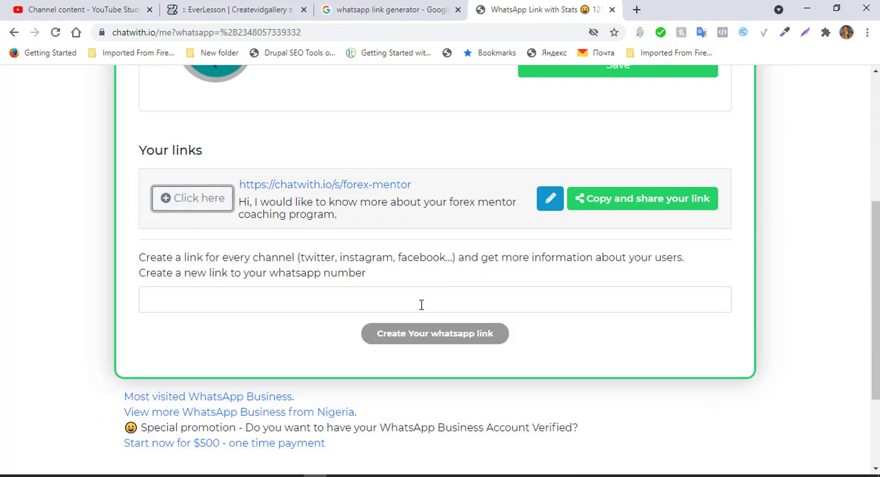
pyautogui.moveTo(657, 285)
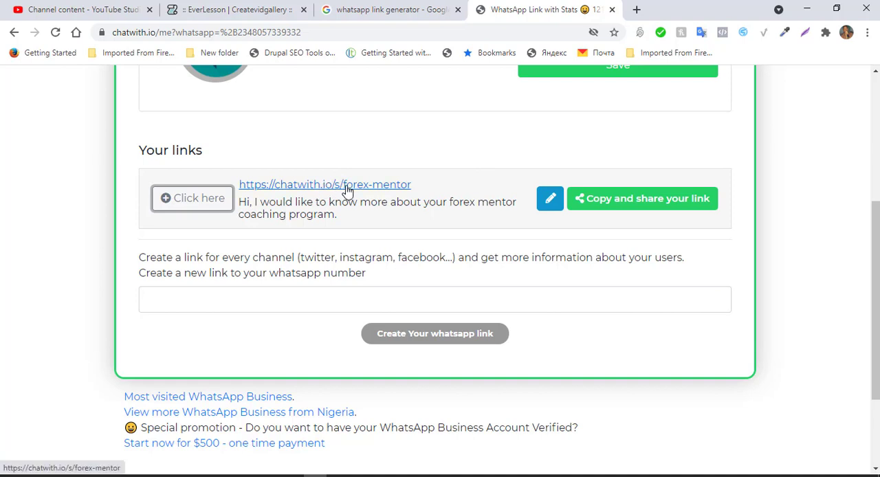
pyautogui.moveTo(621, 202)
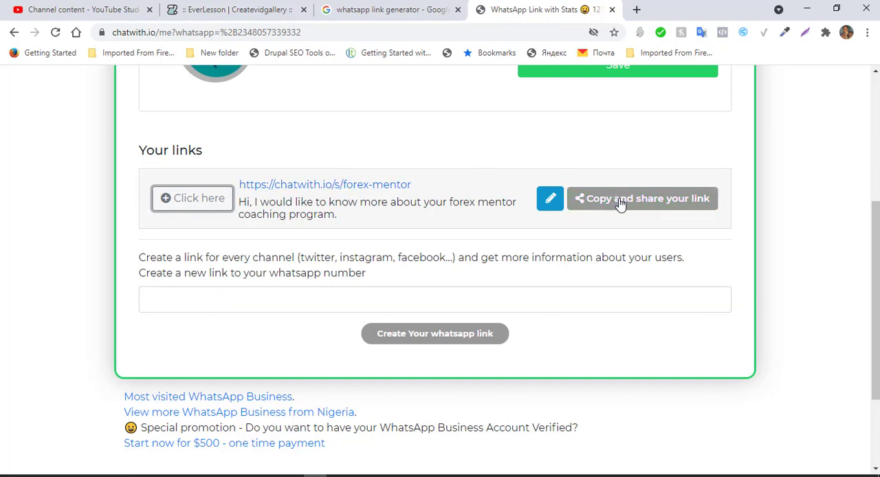
pyautogui.click(642, 198)
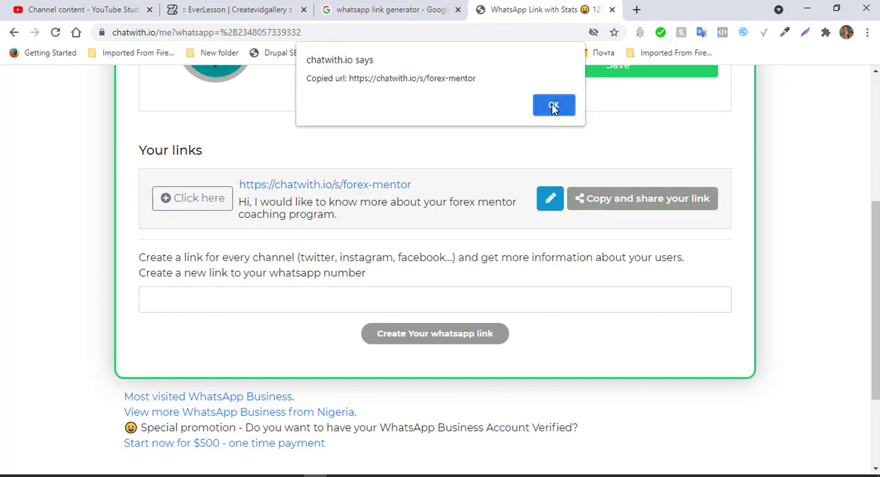
pyautogui.click(553, 104)
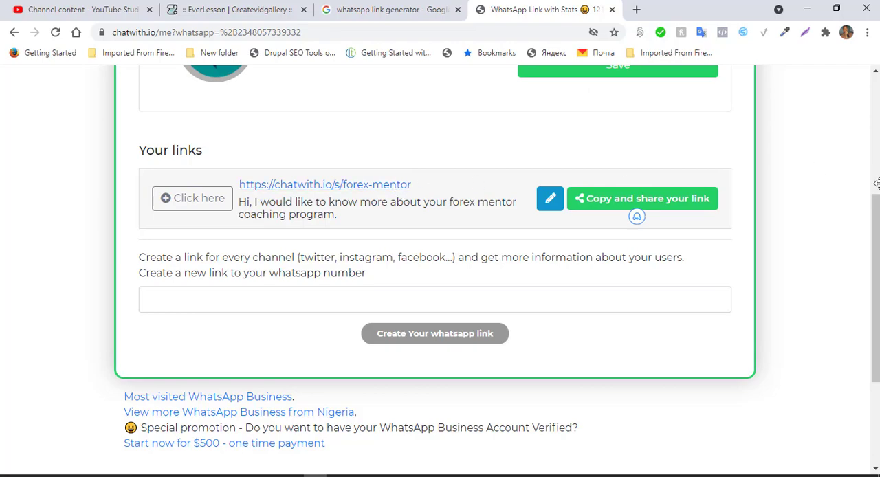
pyautogui.scroll(-3)
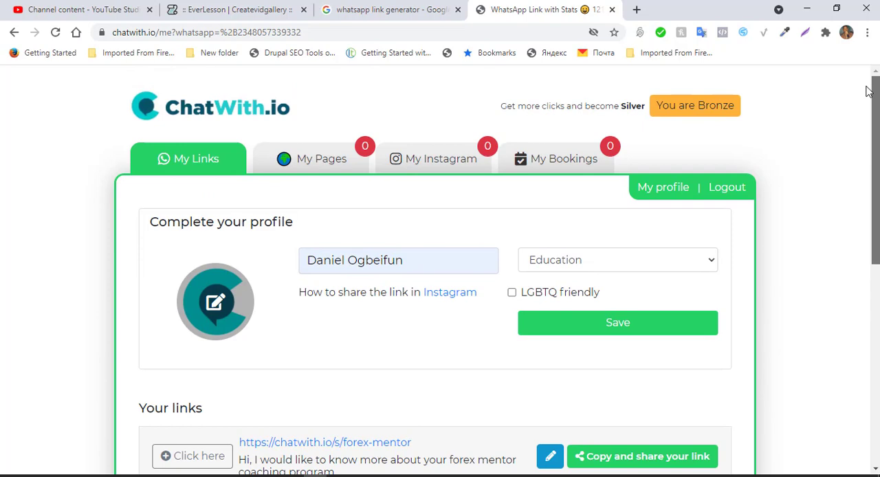
pyautogui.scroll(-3)
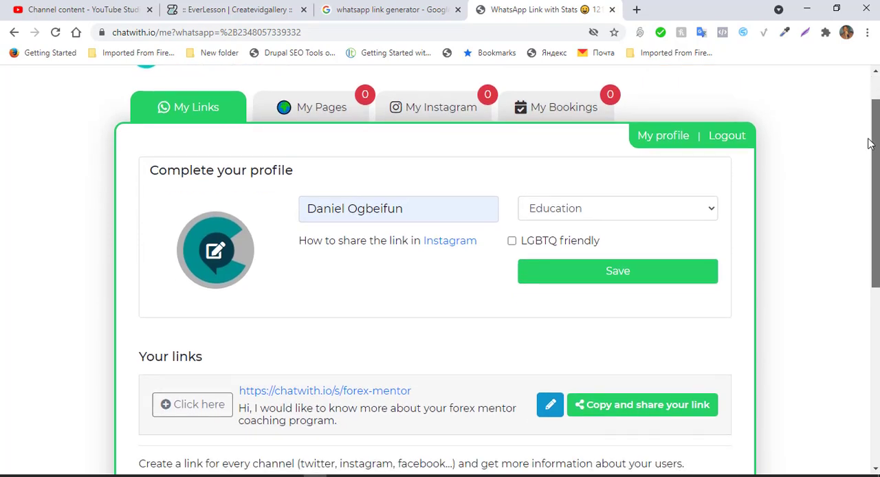
pyautogui.scroll(-3)
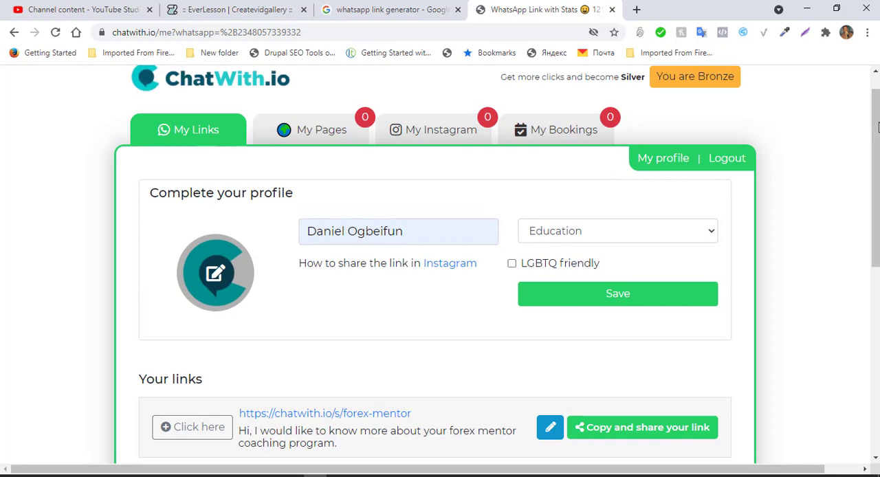
pyautogui.scroll(-3)
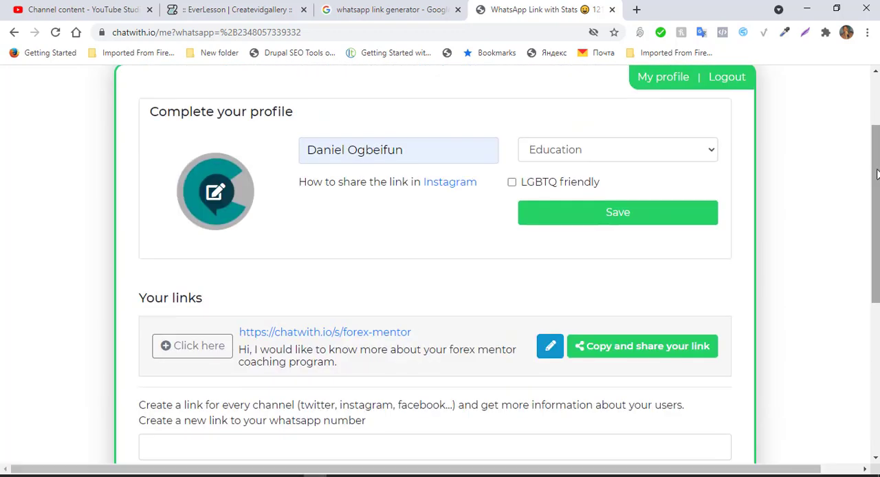
pyautogui.moveTo(445, 348)
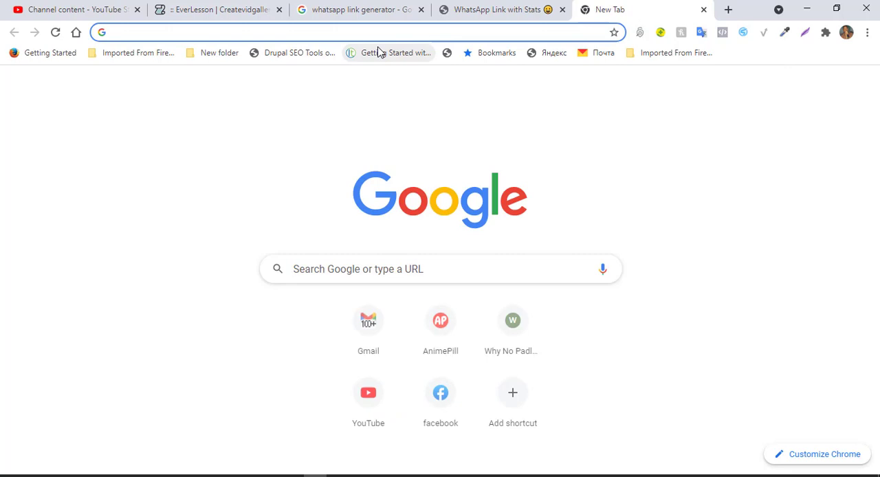
# Open chatwith.io/s/forex-mentor and translate the resulting WhatsApp chat page into English.
pyautogui.write('chatwith.io/s/forex-mentor')
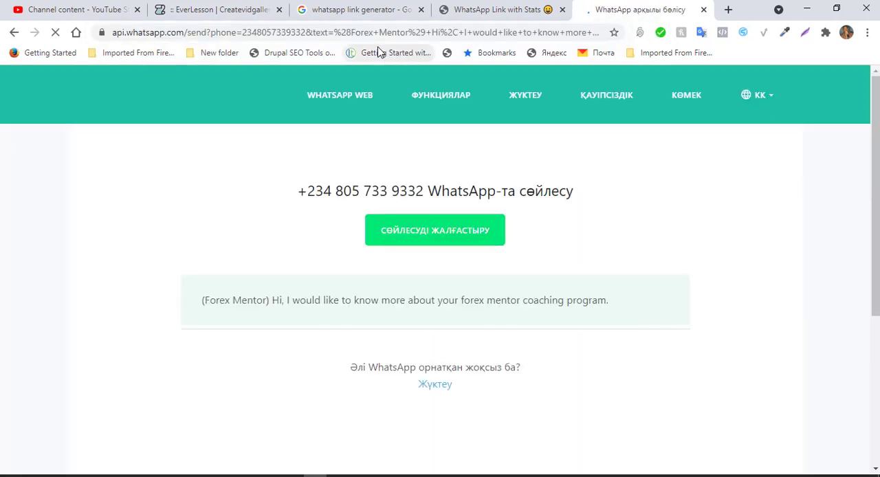
pyautogui.click(434, 230)
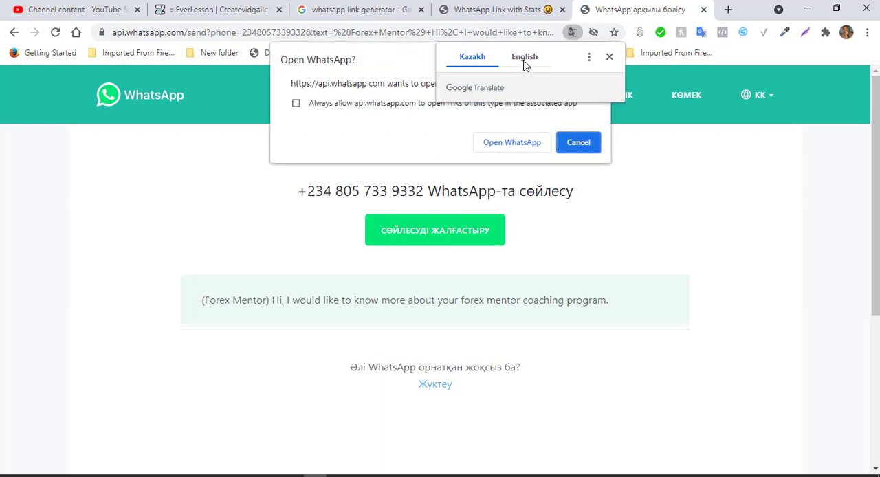
pyautogui.click(525, 57)
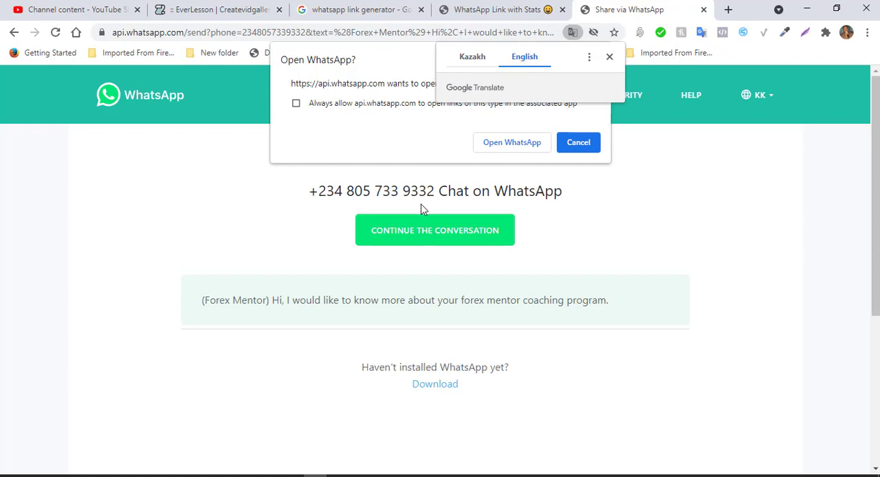
pyautogui.moveTo(392, 210)
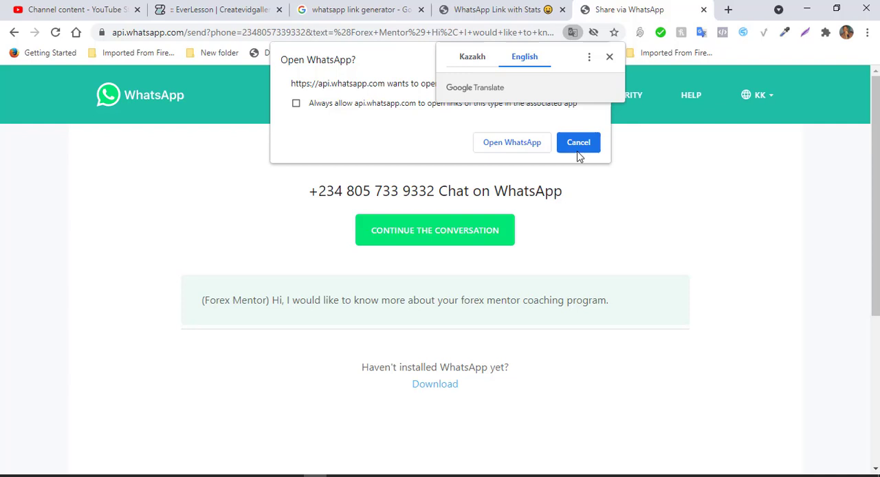
pyautogui.moveTo(419, 249)
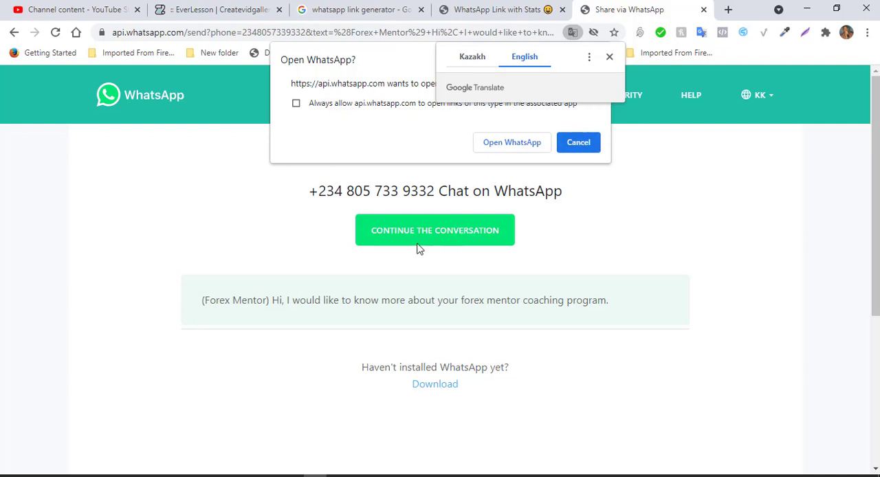
pyautogui.moveTo(613, 56)
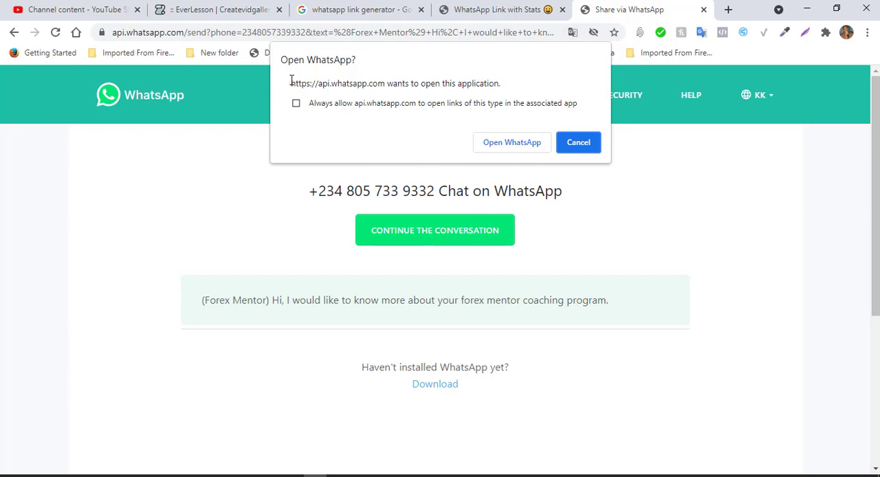
pyautogui.click(579, 142)
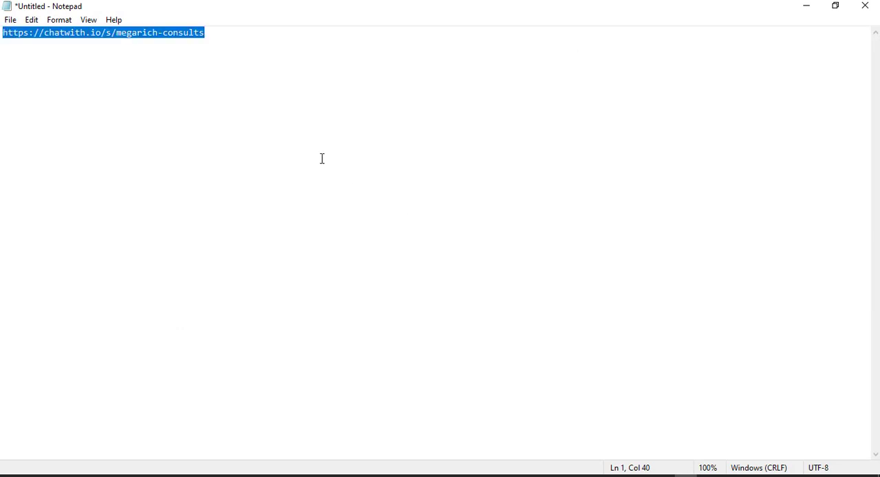
pyautogui.moveTo(322, 369)
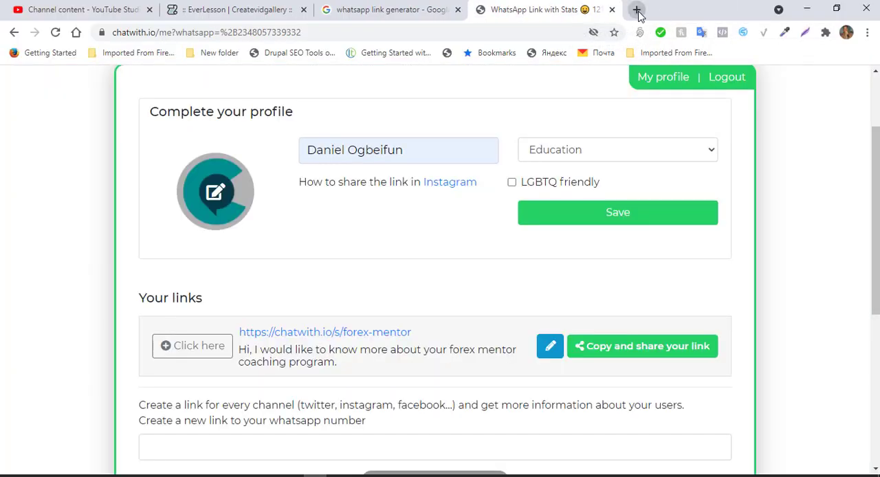
# Open the megarich-consults link in a new tab, translate it to English, and launch WhatsApp.
pyautogui.click(636, 9)
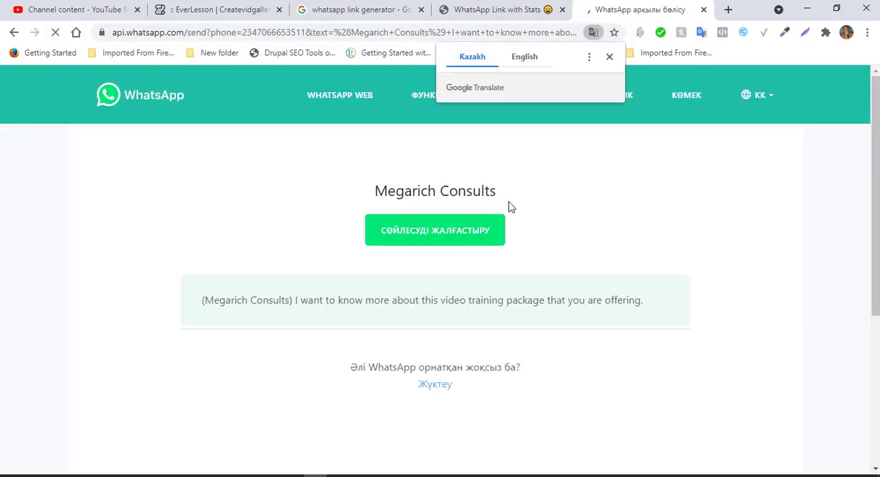
pyautogui.click(435, 229)
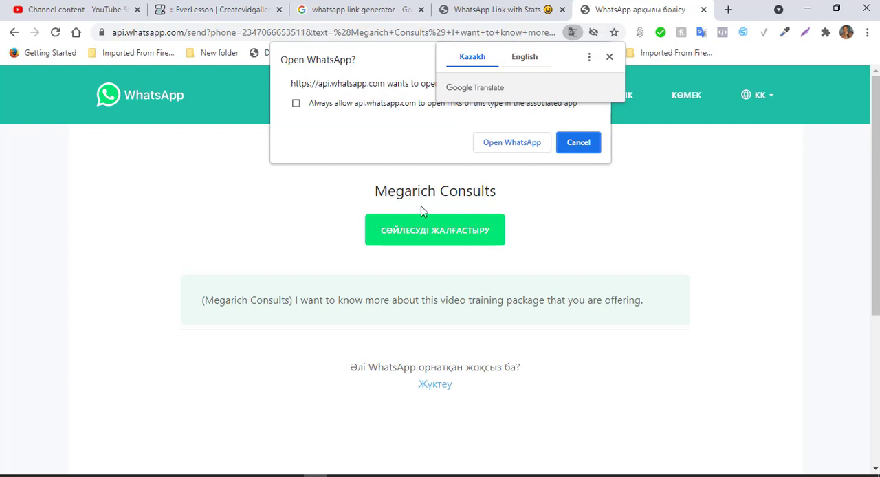
pyautogui.moveTo(502, 205)
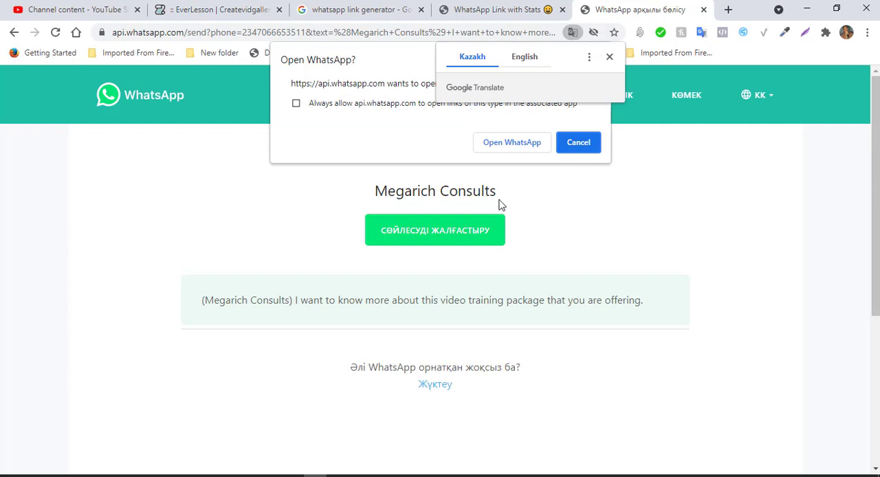
pyautogui.moveTo(533, 66)
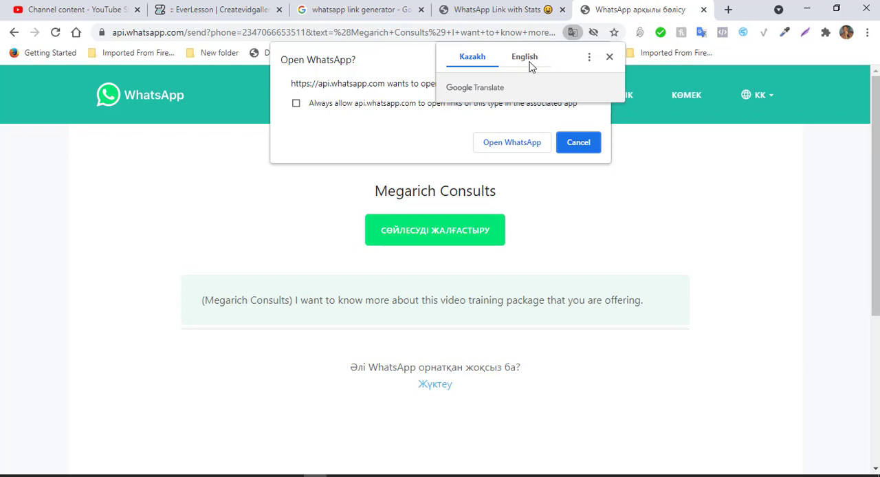
pyautogui.click(525, 57)
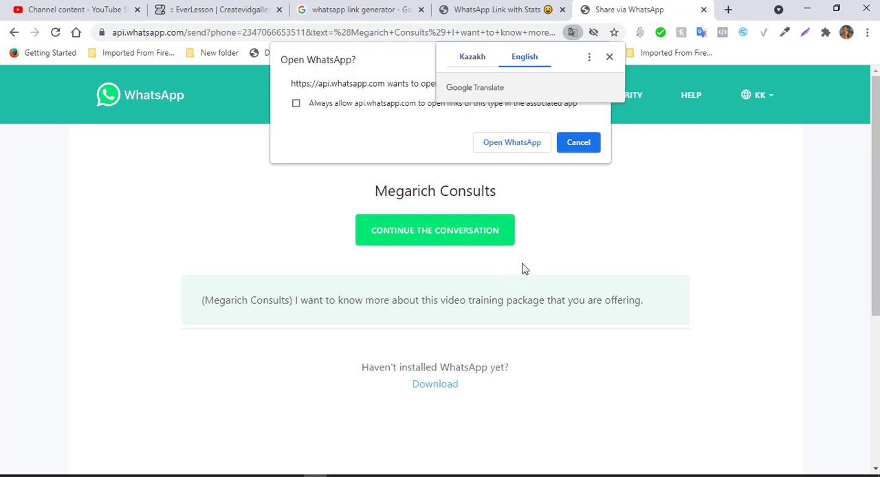
pyautogui.moveTo(609, 57)
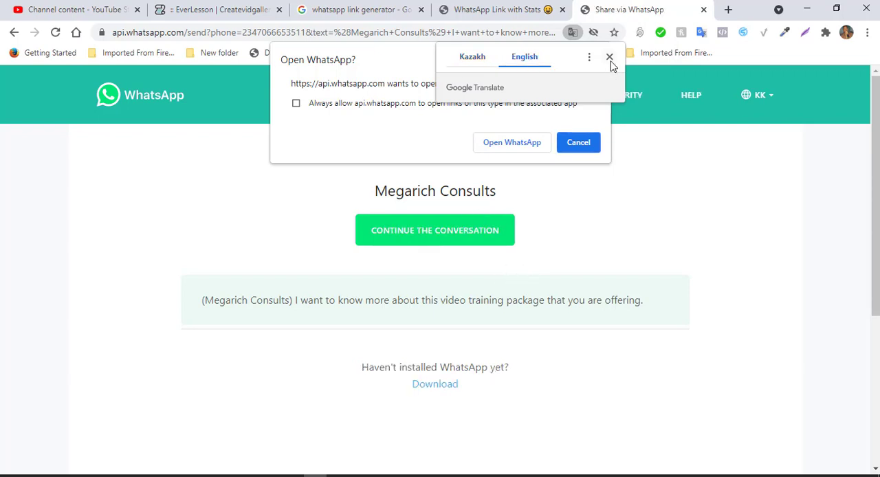
pyautogui.click(609, 56)
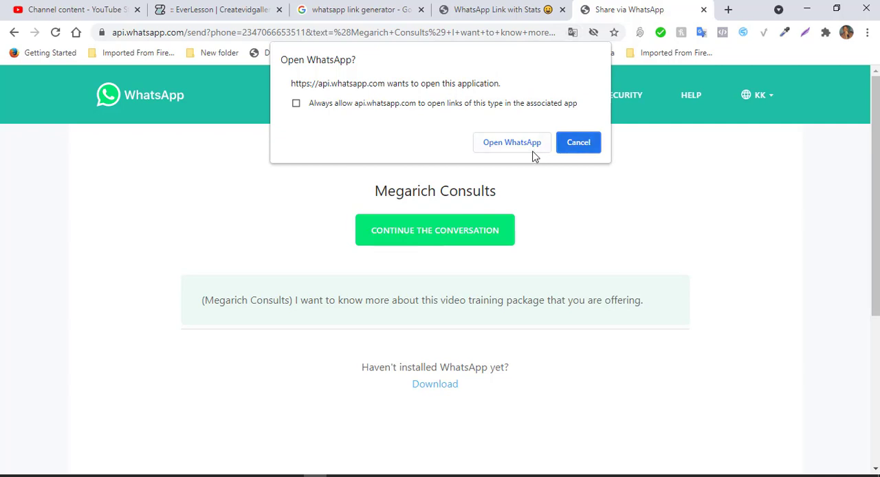
pyautogui.click(579, 142)
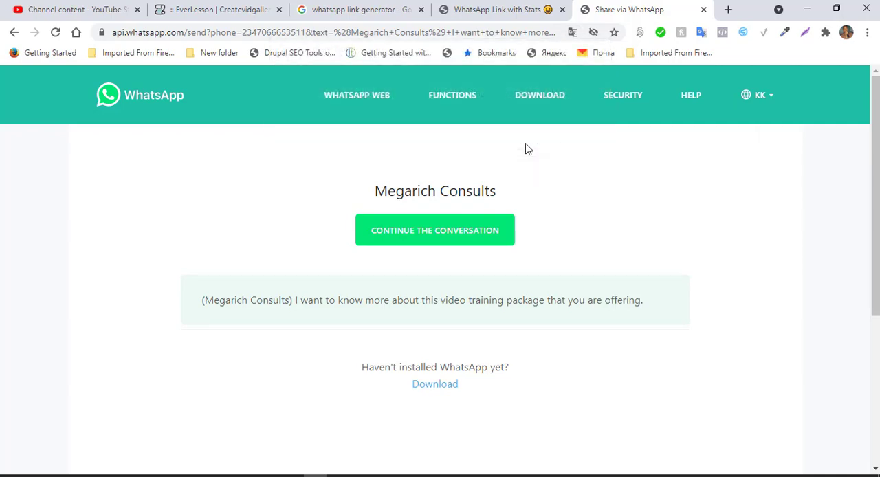
pyautogui.click(435, 230)
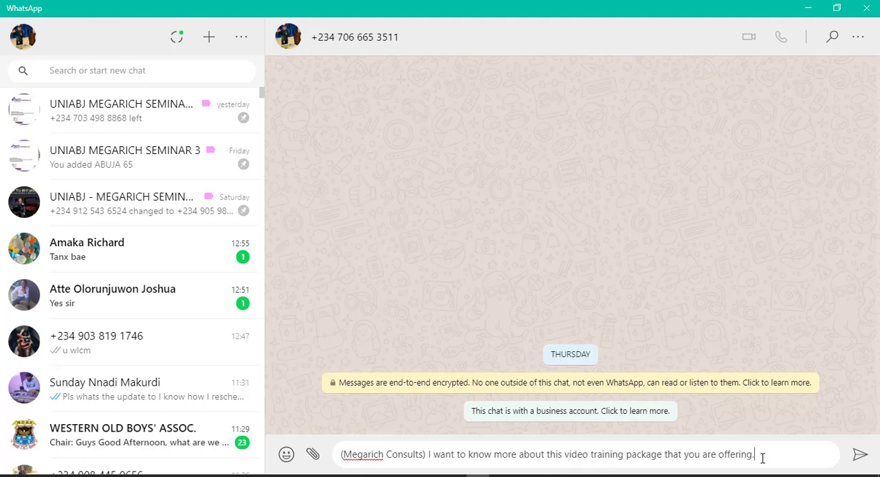
pyautogui.moveTo(861, 455)
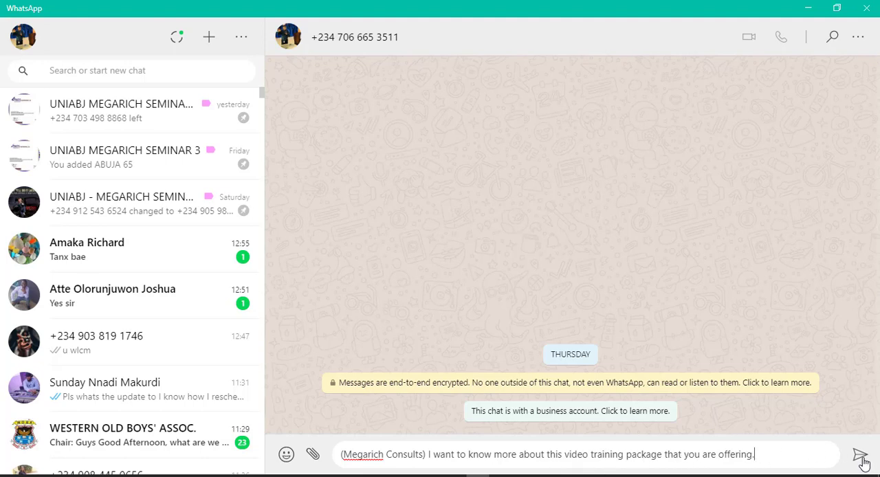
# Send the prefilled Megarich Consults video training package enquiry in WhatsApp Desktop.
pyautogui.click(861, 454)
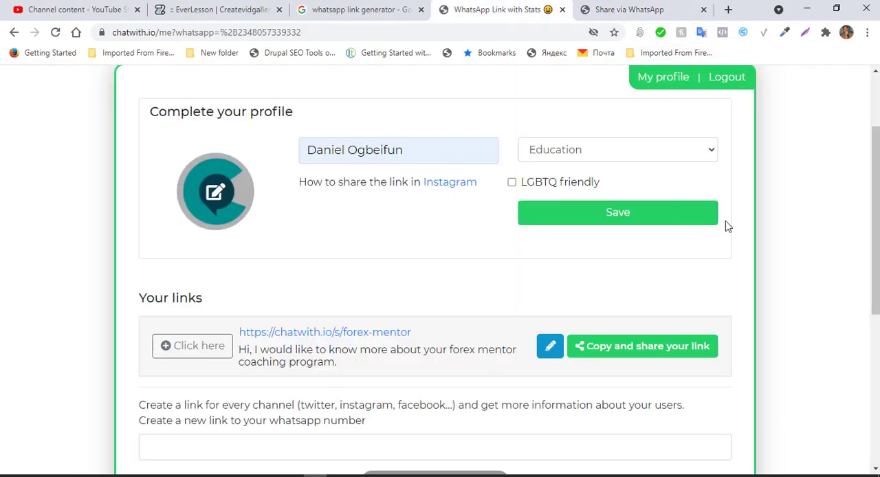
pyautogui.moveTo(751, 104)
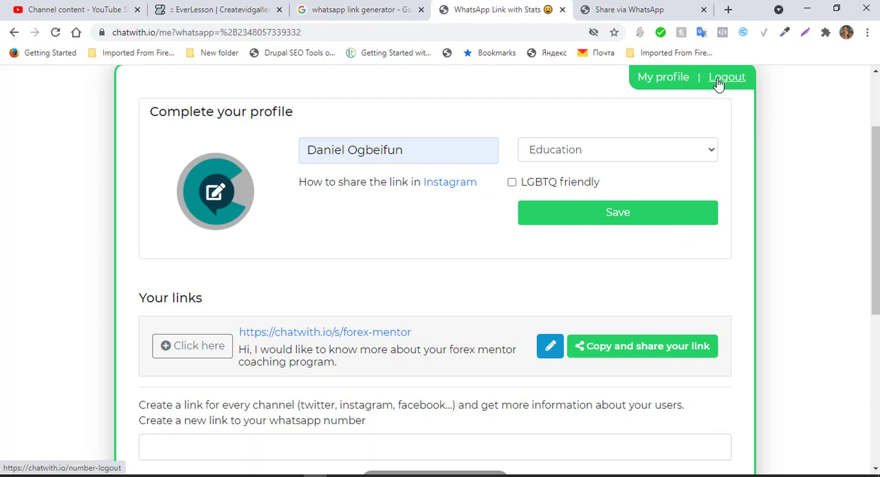
# Log out of the ChatWith.io dashboard and open the 'Login, if you have account' page.
pyautogui.click(727, 76)
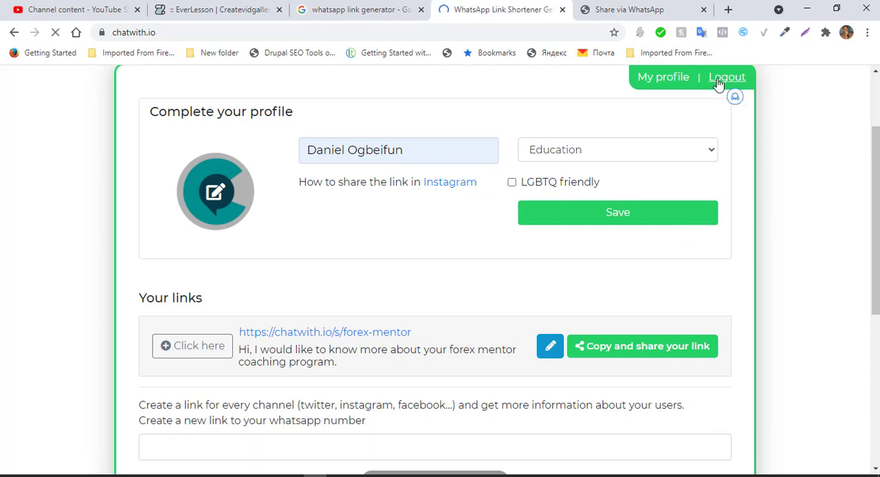
pyautogui.click(727, 76)
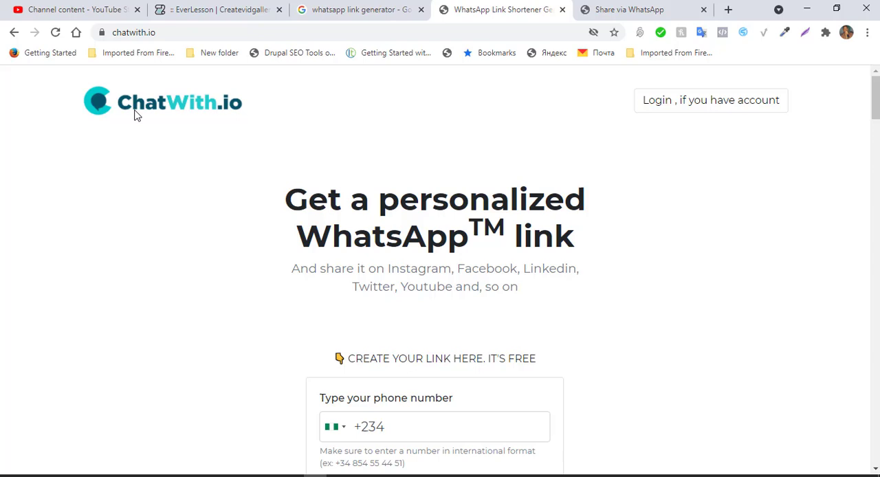
pyautogui.moveTo(711, 100)
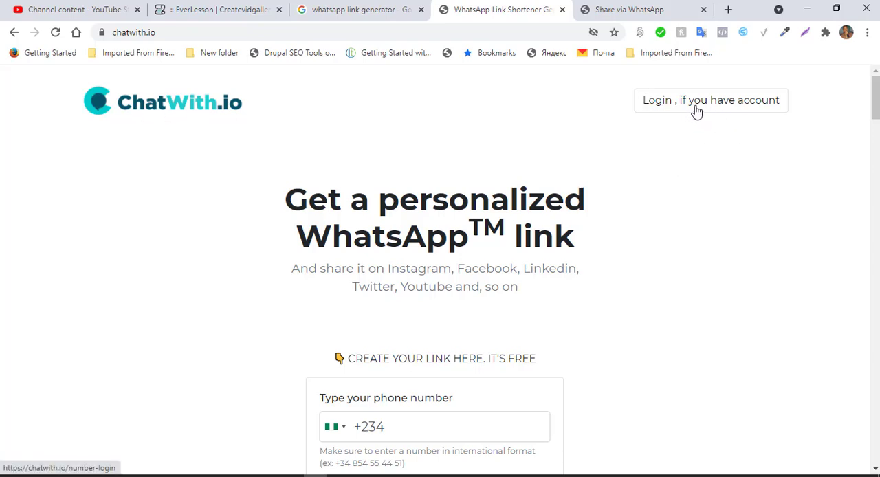
pyautogui.click(710, 100)
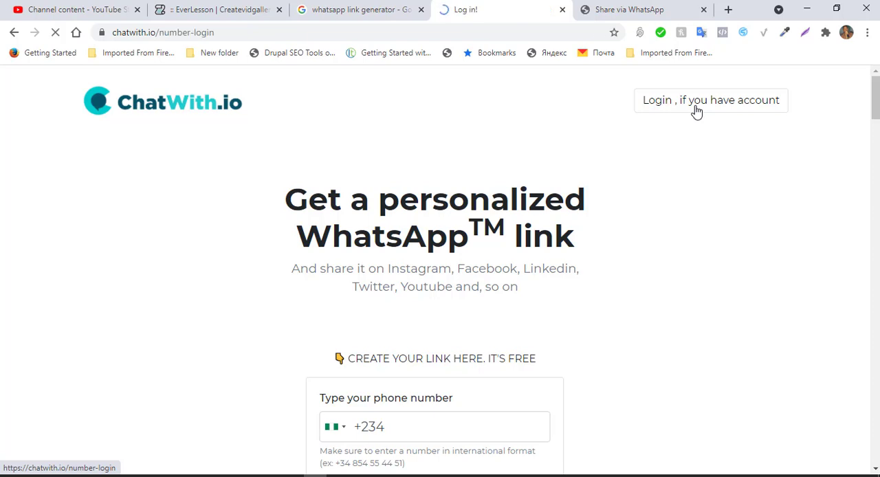
# Sign in to ChatWith.io with a +234 phone number, correcting the mistyped digits first.
pyautogui.click(710, 99)
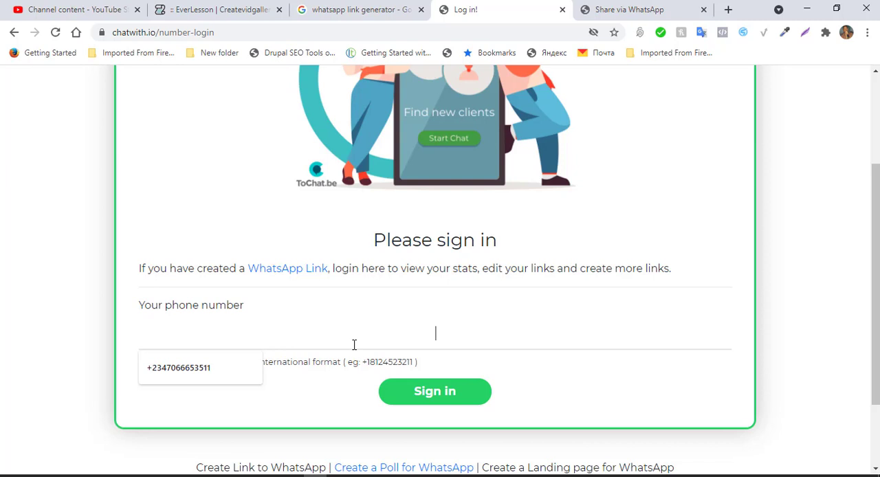
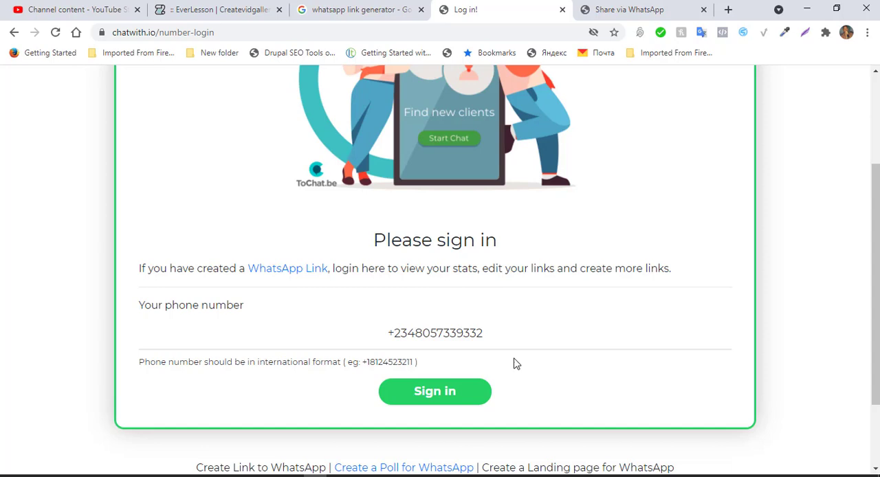
pyautogui.click(434, 391)
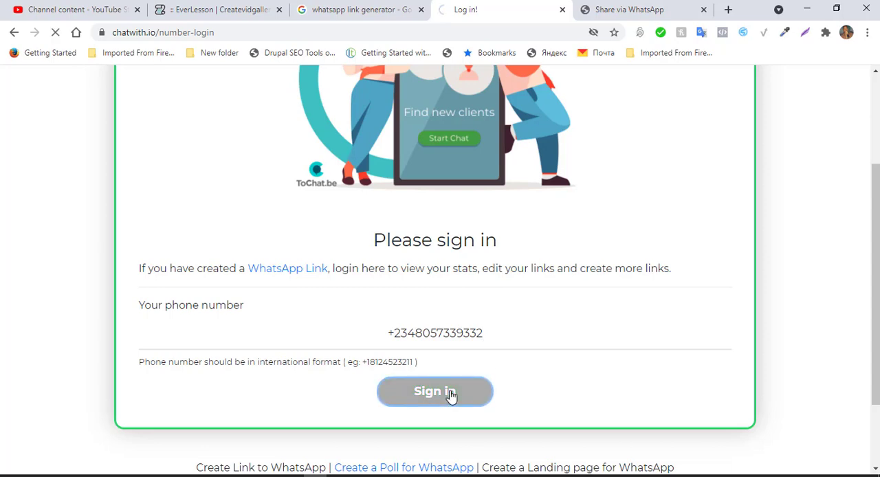
pyautogui.click(435, 392)
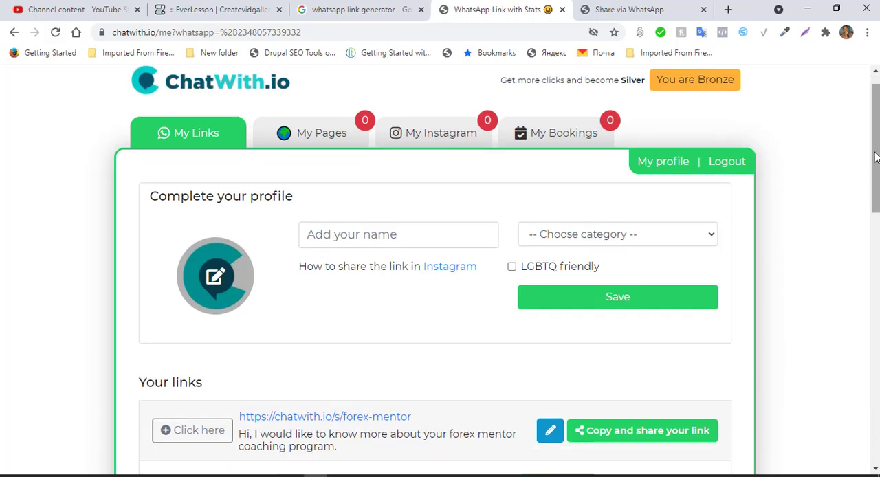
# Scroll down to the forex-mentor link's Created, Total clicks and Clicks today boxes.
pyautogui.scroll(-3)
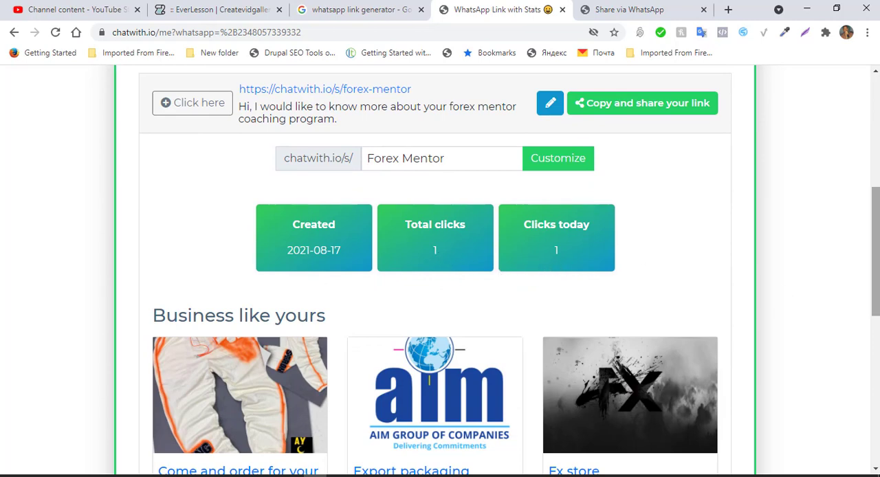
pyautogui.scroll(-3)
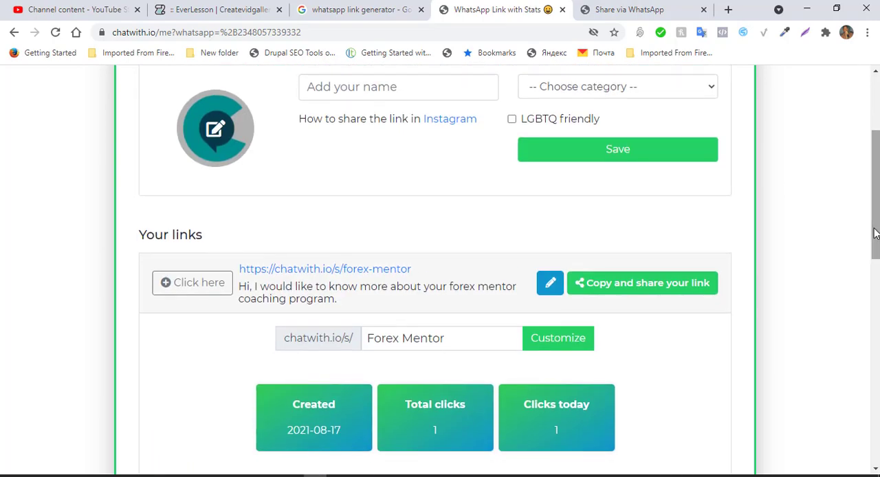
pyautogui.moveTo(748, 252)
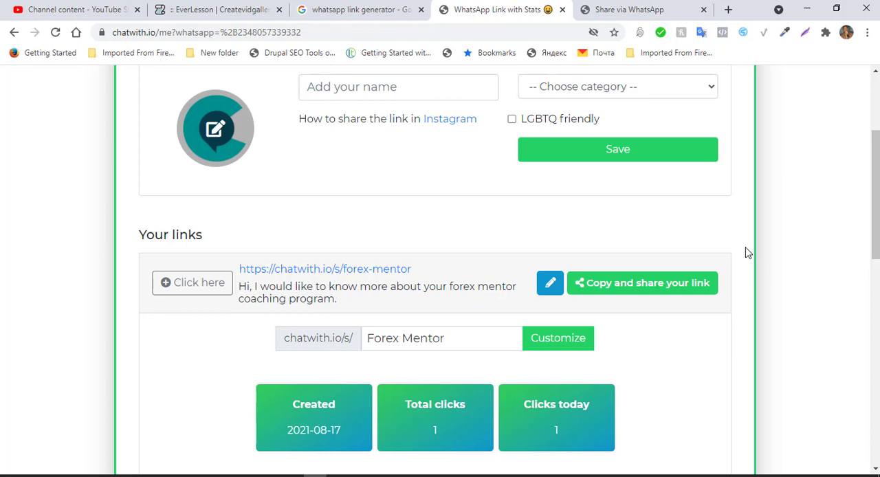
pyautogui.moveTo(464, 410)
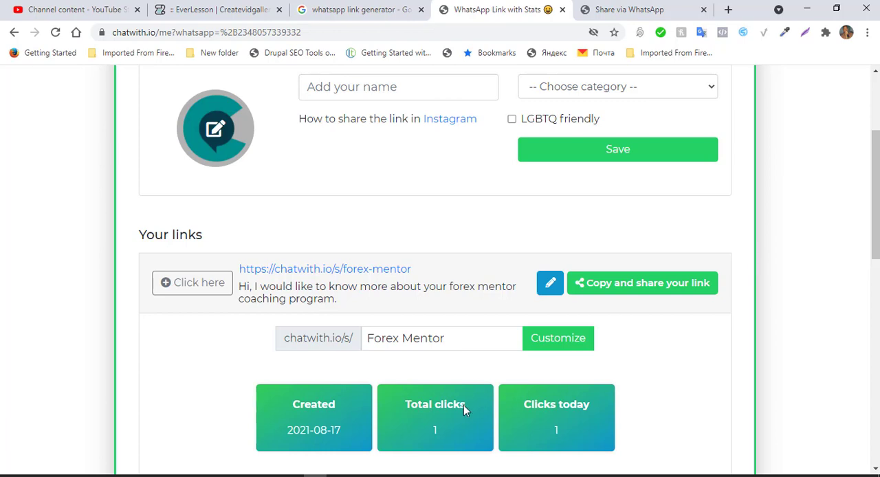
pyautogui.moveTo(567, 423)
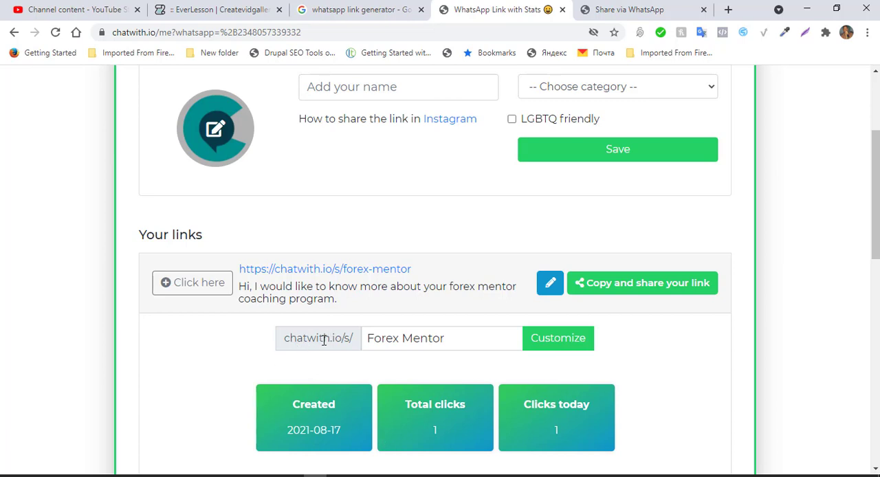
pyautogui.moveTo(873, 227)
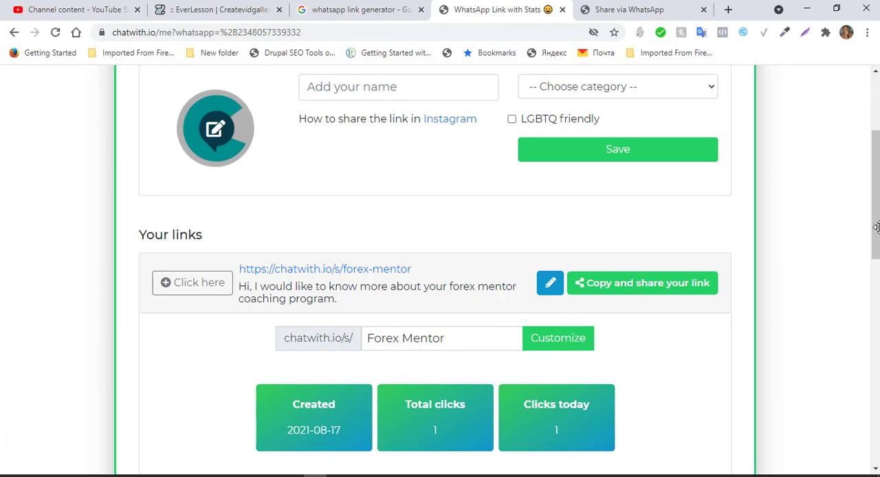
pyautogui.moveTo(324, 269)
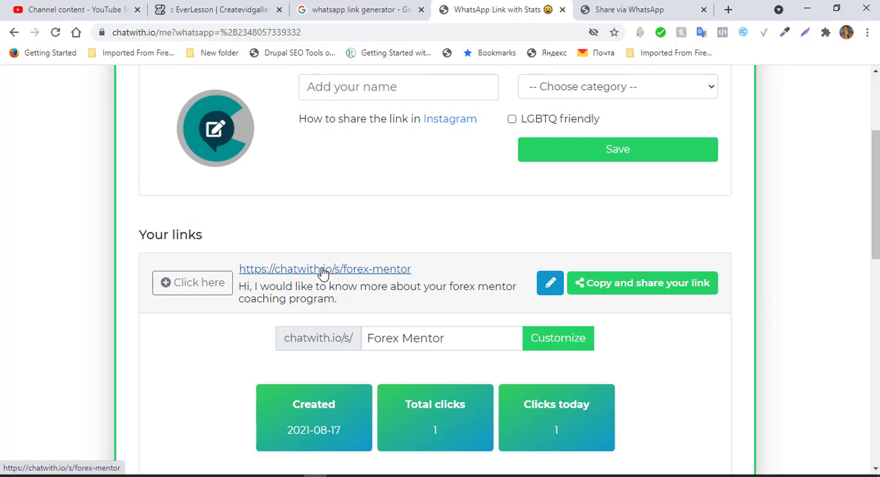
pyautogui.moveTo(478, 316)
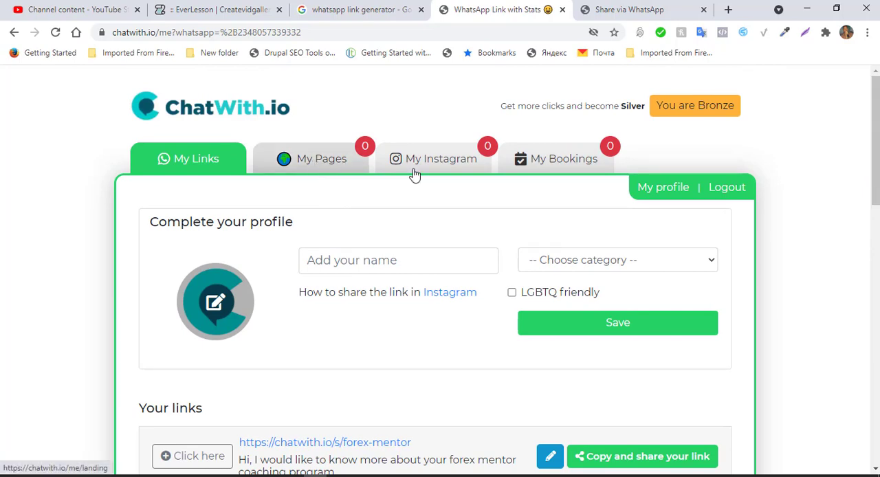
pyautogui.moveTo(440, 159)
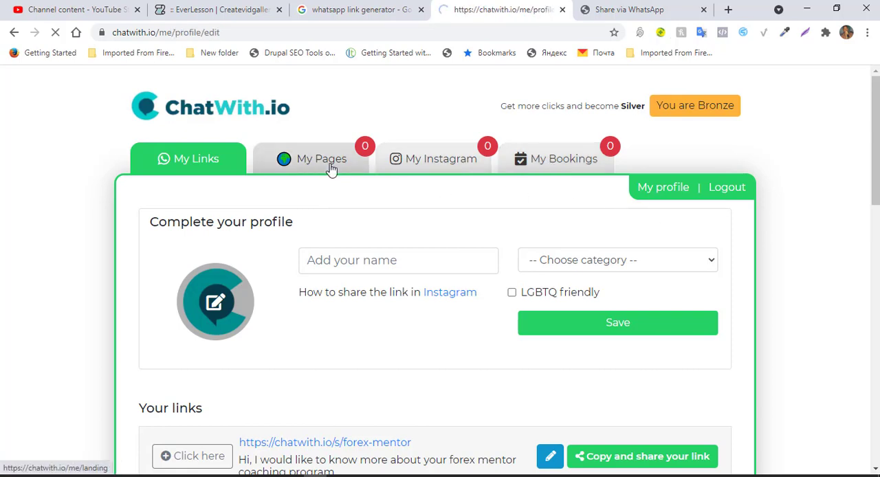
# Open My profile and scroll through the name, email, category and image fields.
pyautogui.click(663, 187)
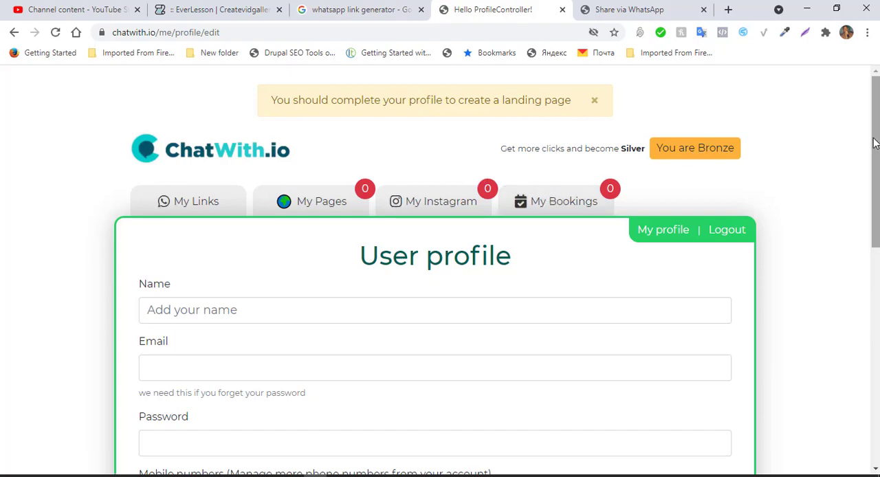
pyautogui.scroll(-3)
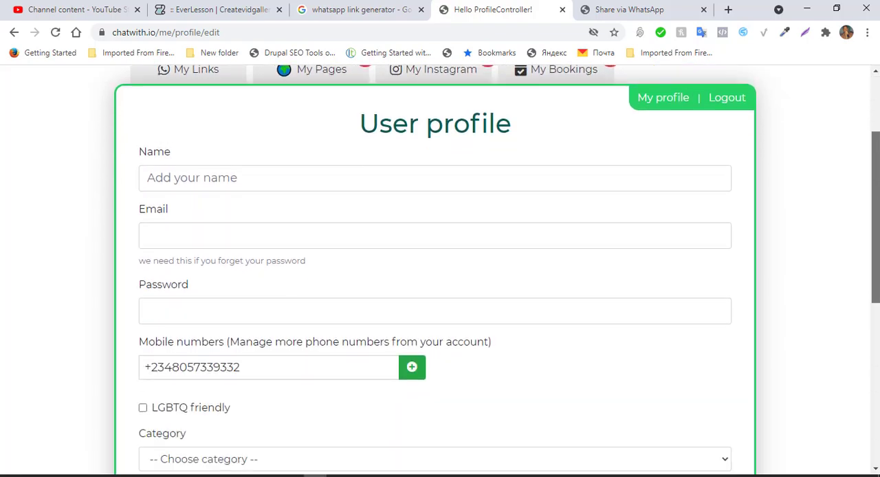
pyautogui.scroll(-3)
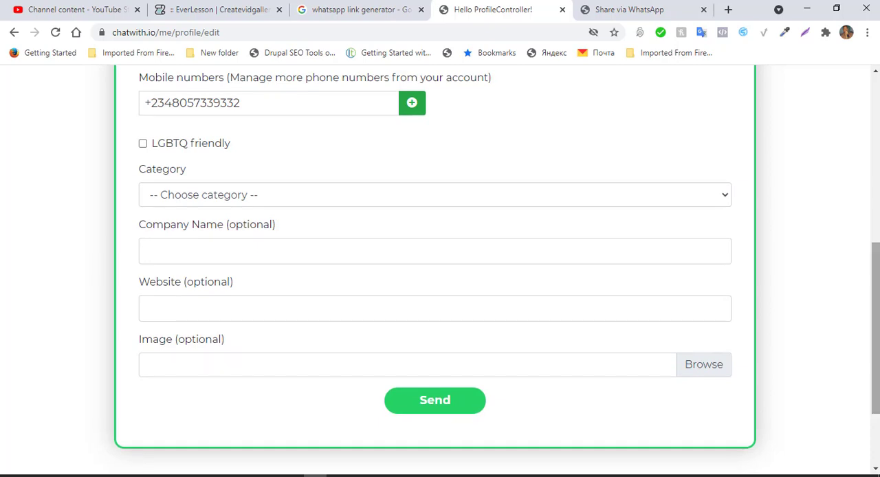